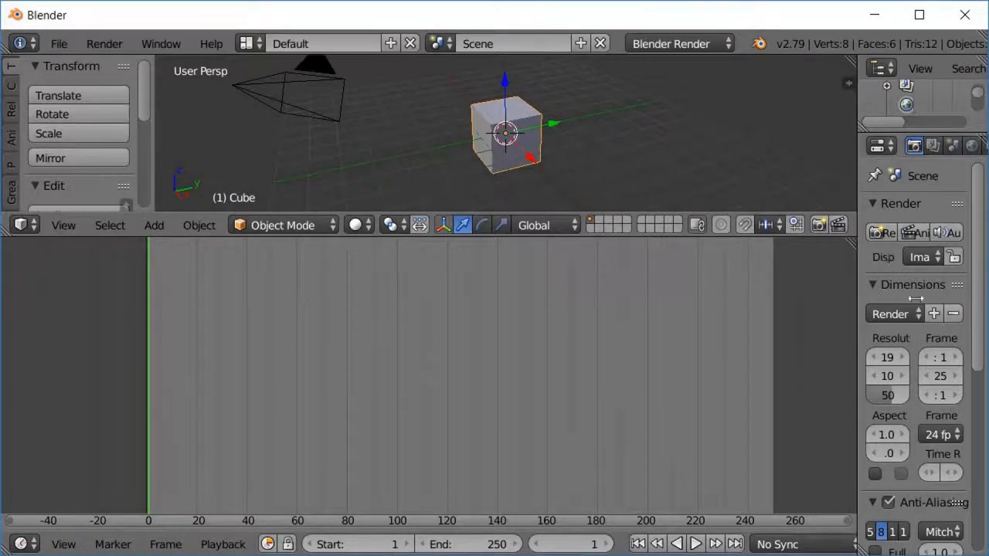
- Switch the lower area to the Logic Editor and bring up the Add Sensor list for the cube
click(23, 544)
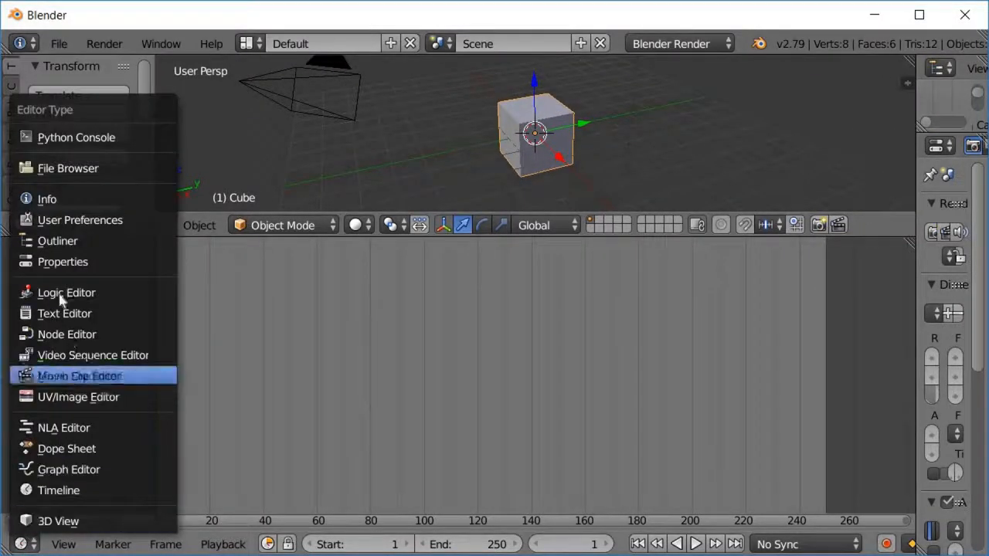
click(65, 294)
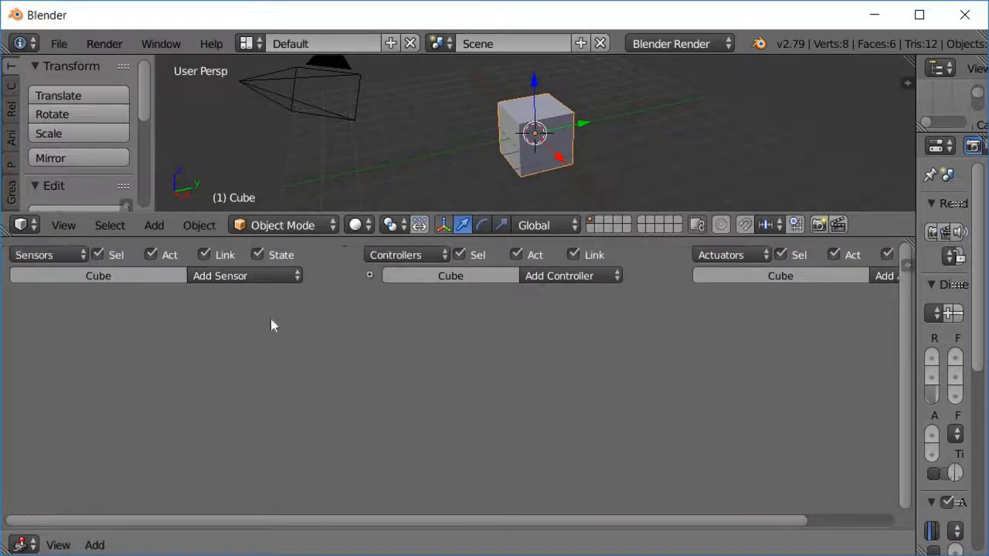
click(244, 275)
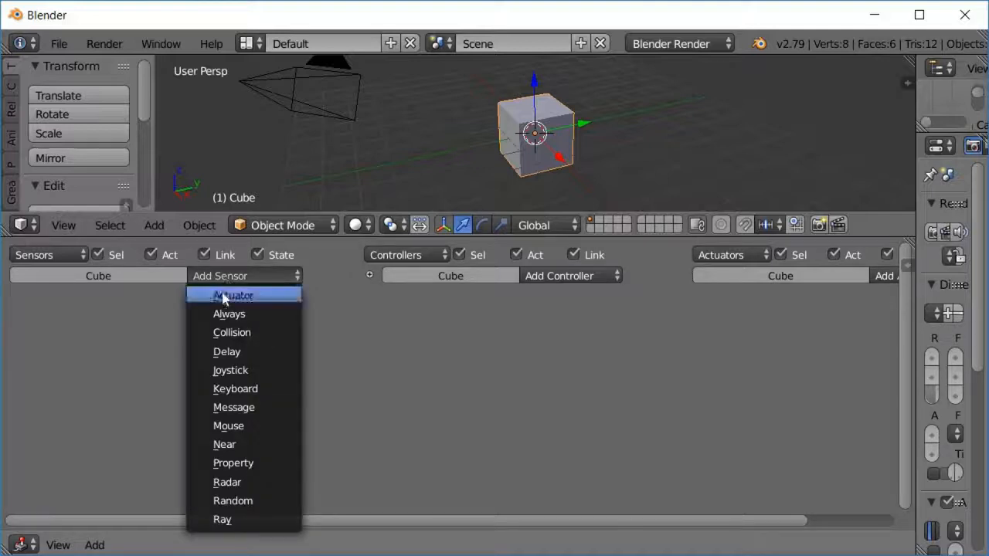
mouse_move(255, 390)
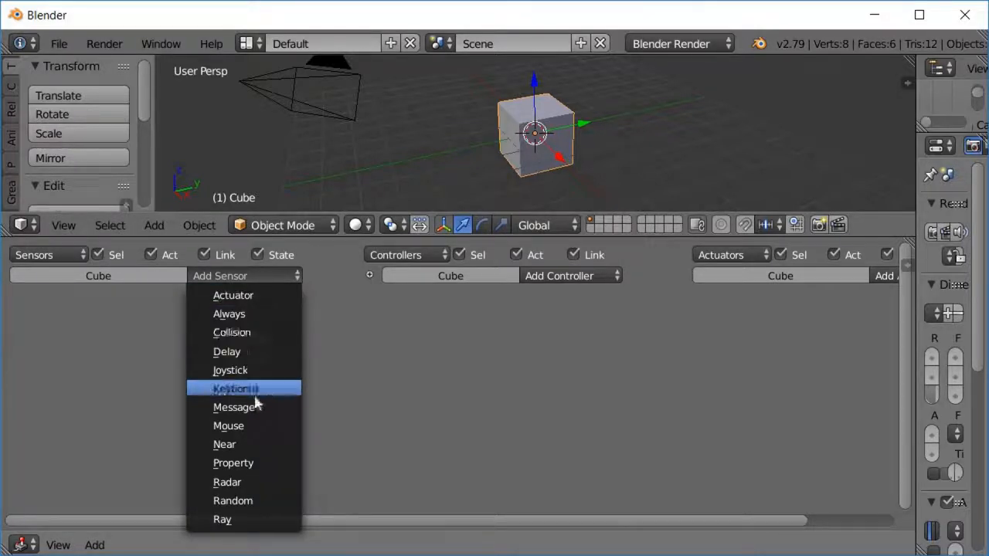
- Add a Keyboard sensor to the cube with no key assigned yet
click(240, 389)
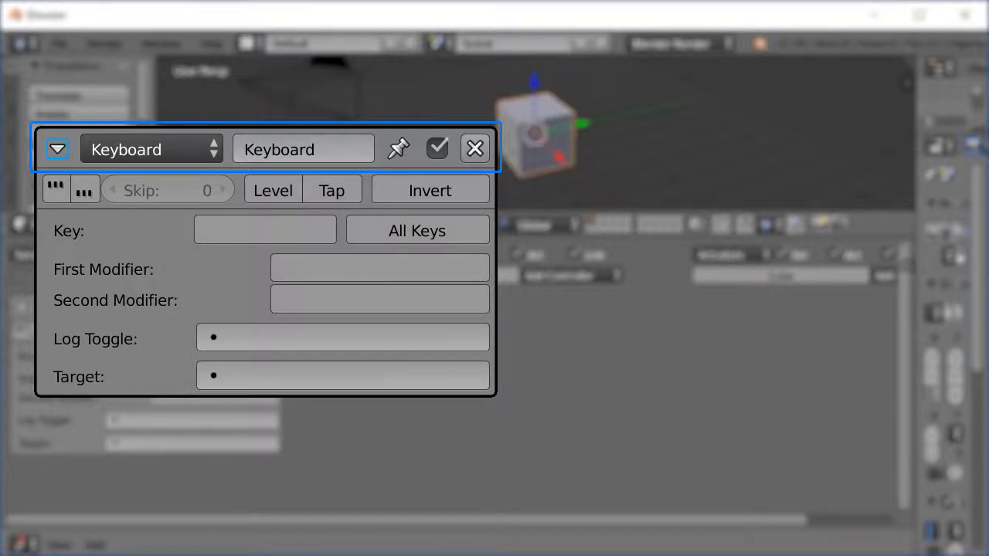
click(152, 148)
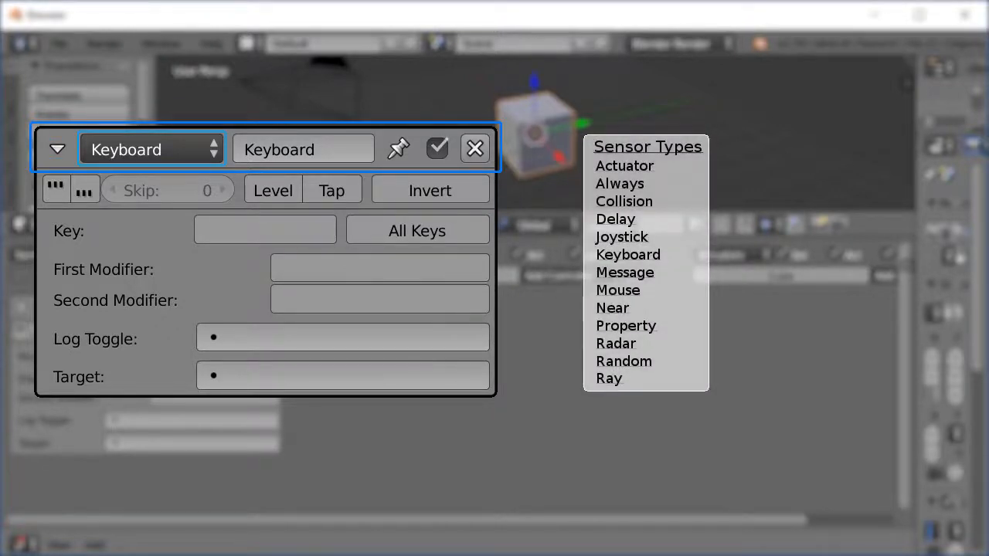
click(303, 148)
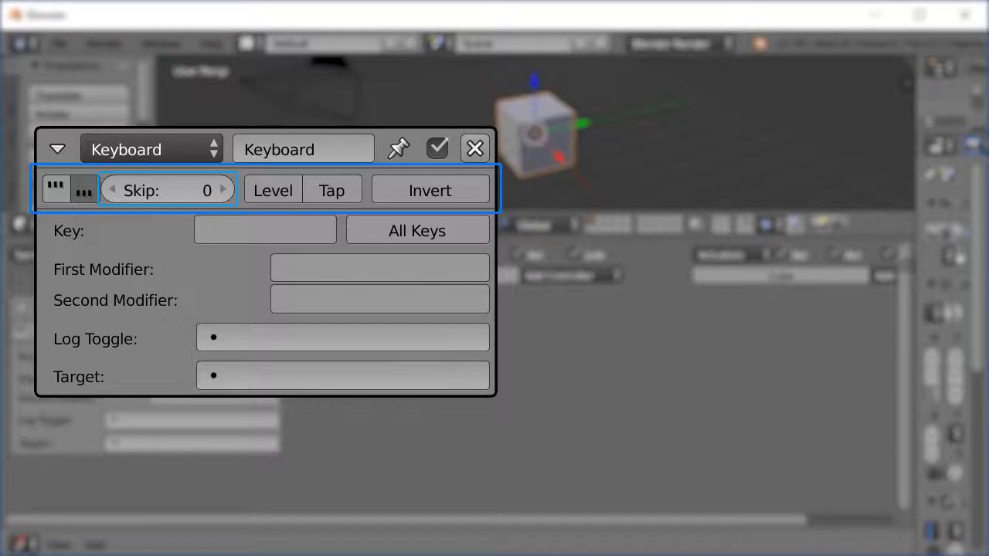
key(SPACE)
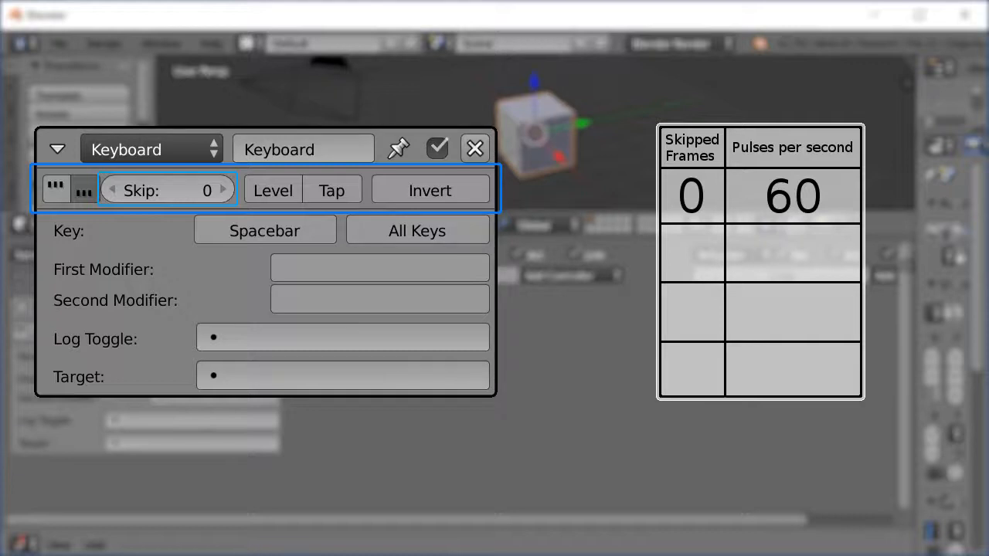
click(224, 190)
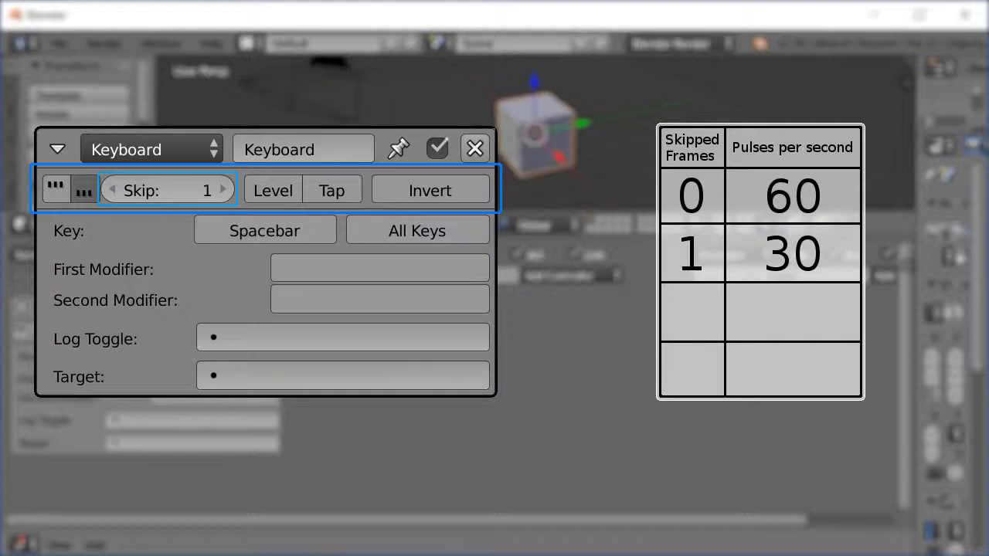
click(224, 190)
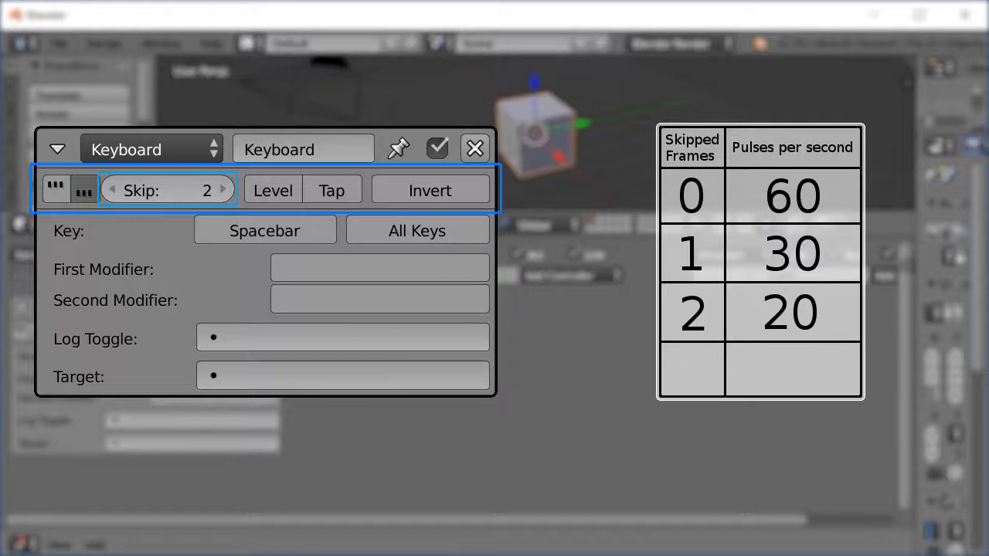
click(224, 189)
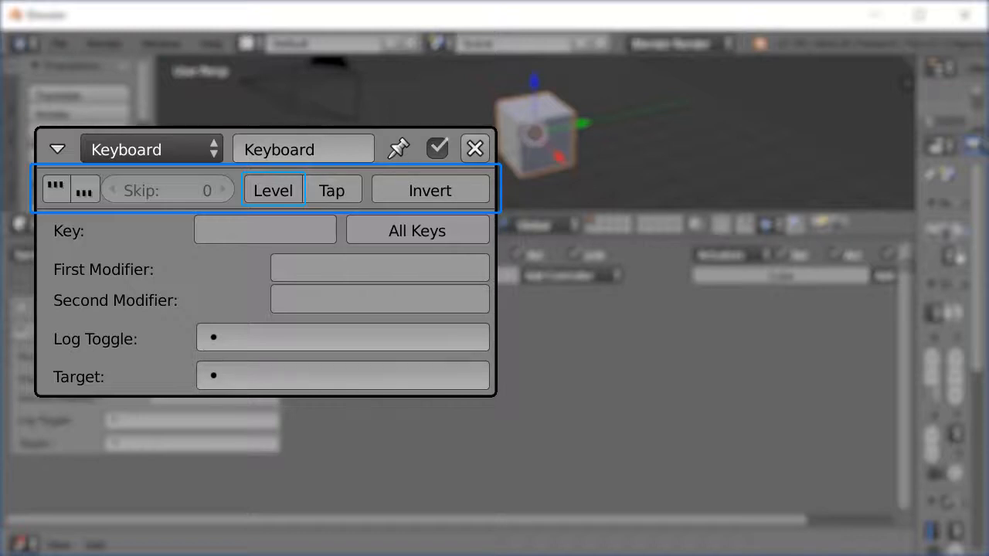
click(332, 190)
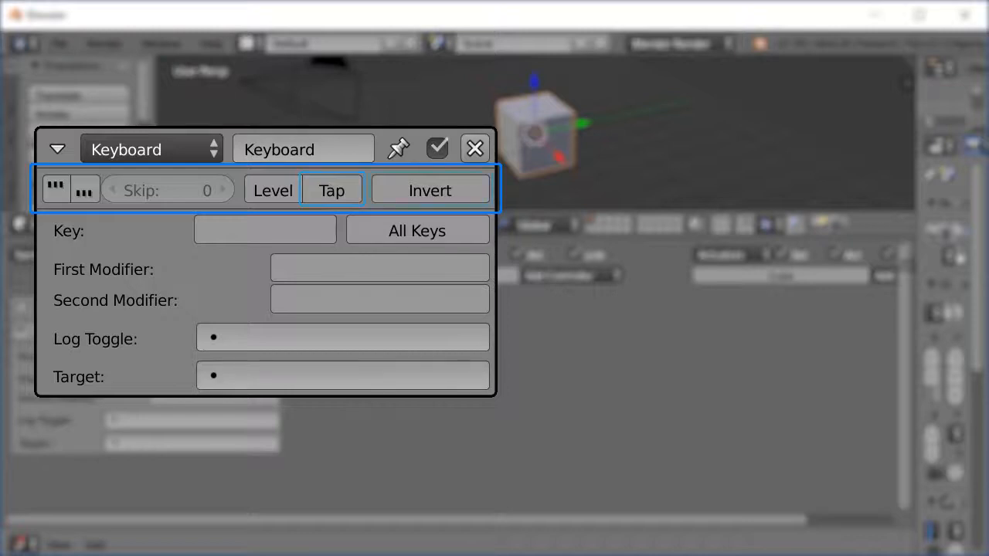
click(429, 188)
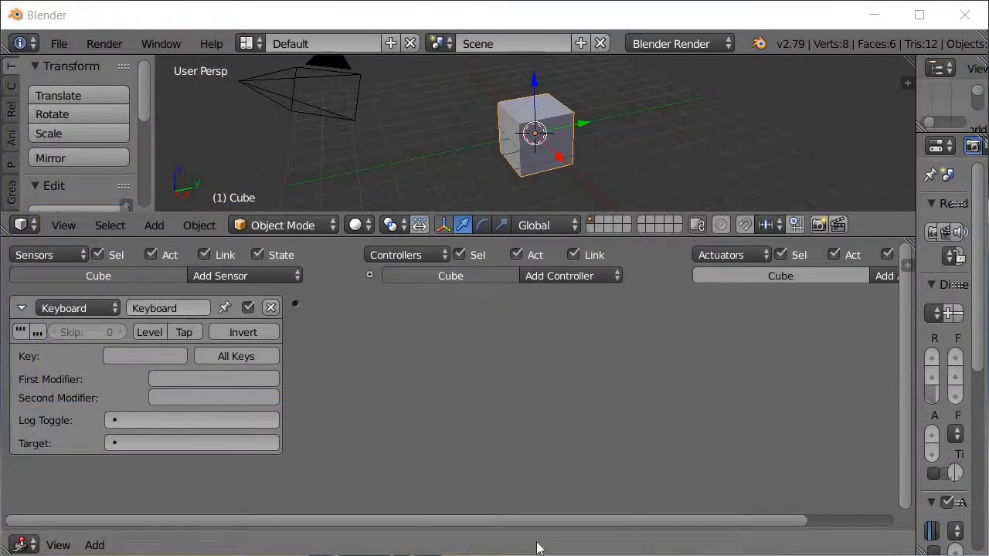
mouse_move(575, 437)
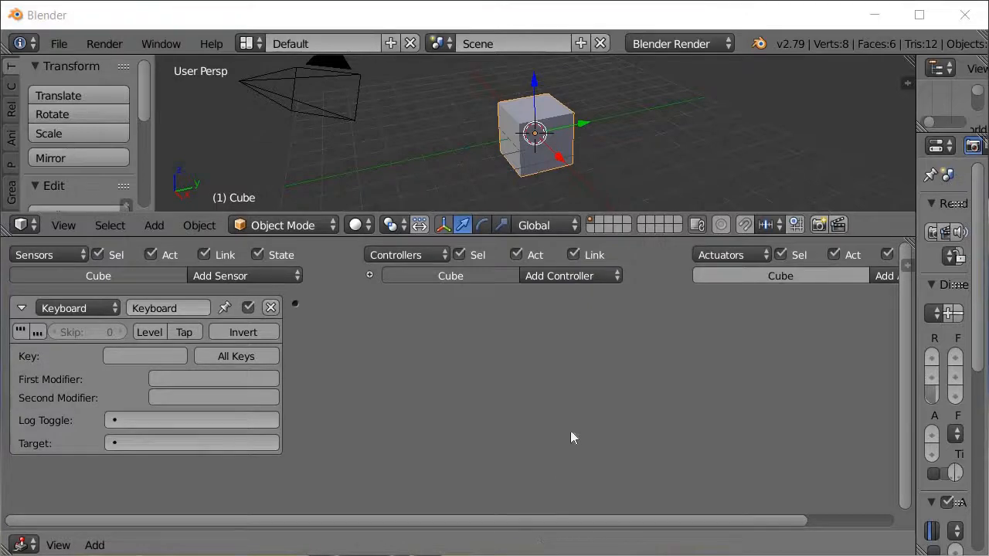
- Add an And controller to the cube beside its keyboard sensor
click(569, 275)
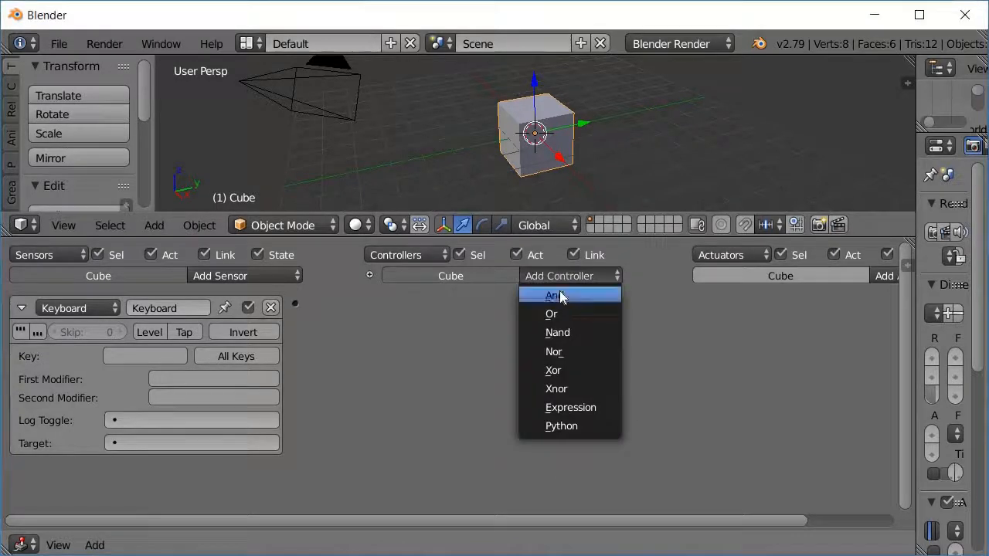
click(551, 296)
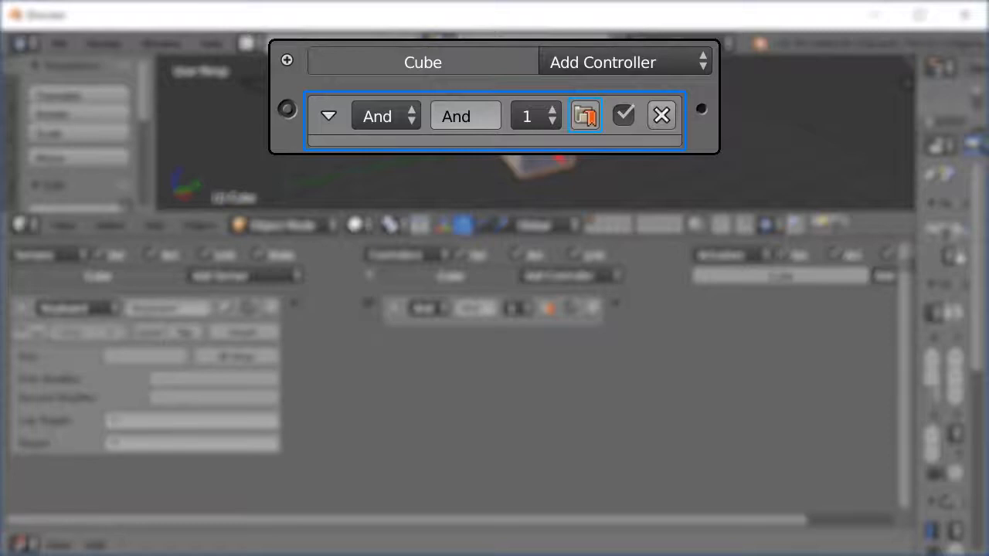
- Inspect the cube's And controller block beside its keyboard sensor
click(532, 116)
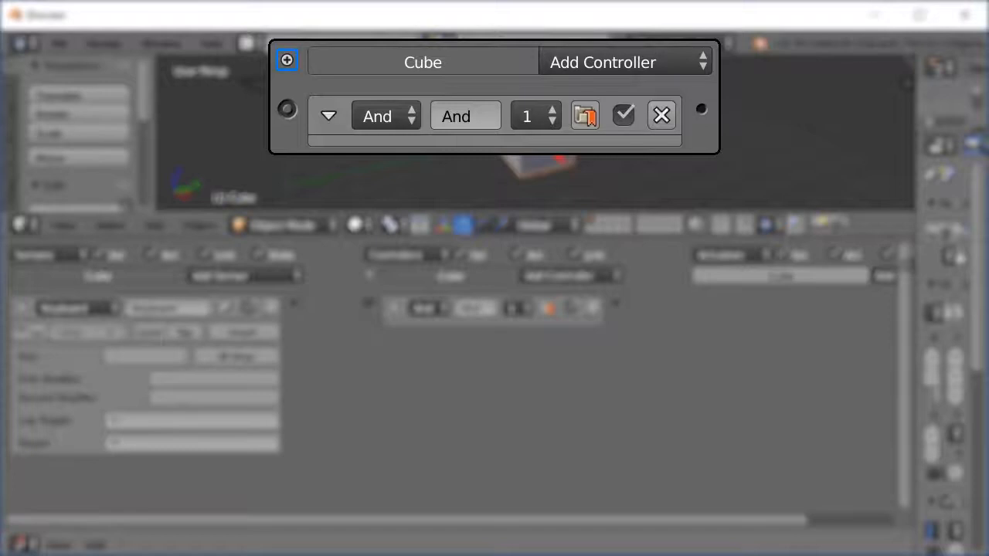
click(288, 60)
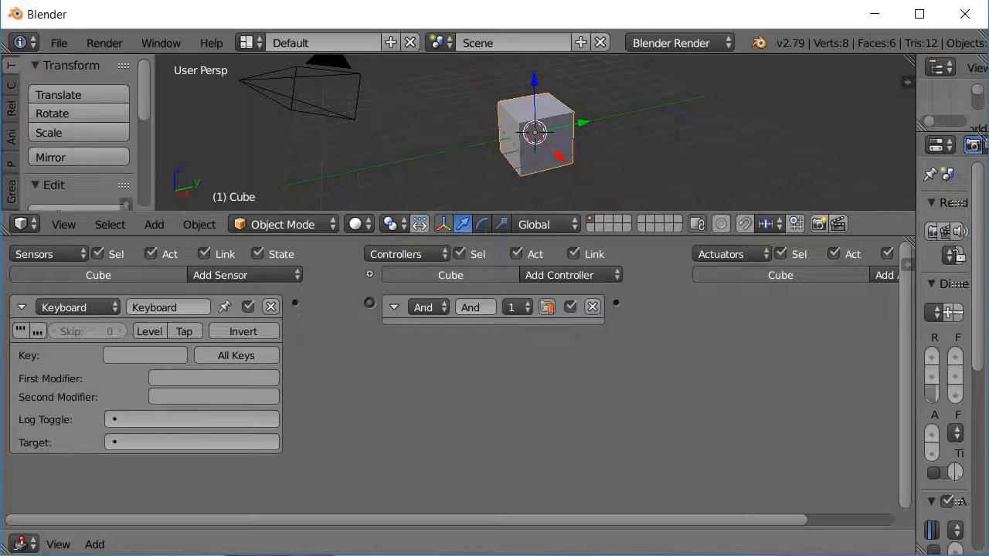
mouse_move(782, 442)
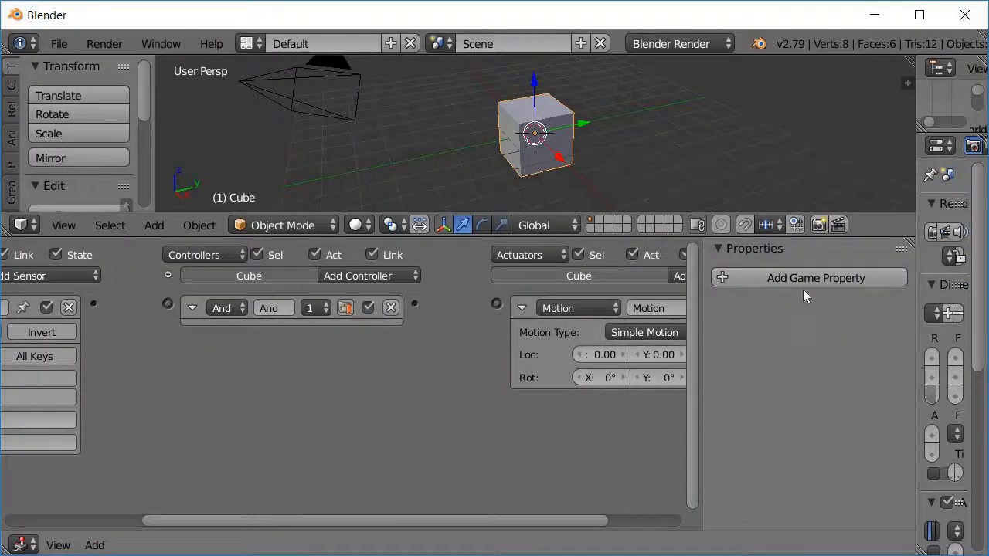
mouse_move(806, 282)
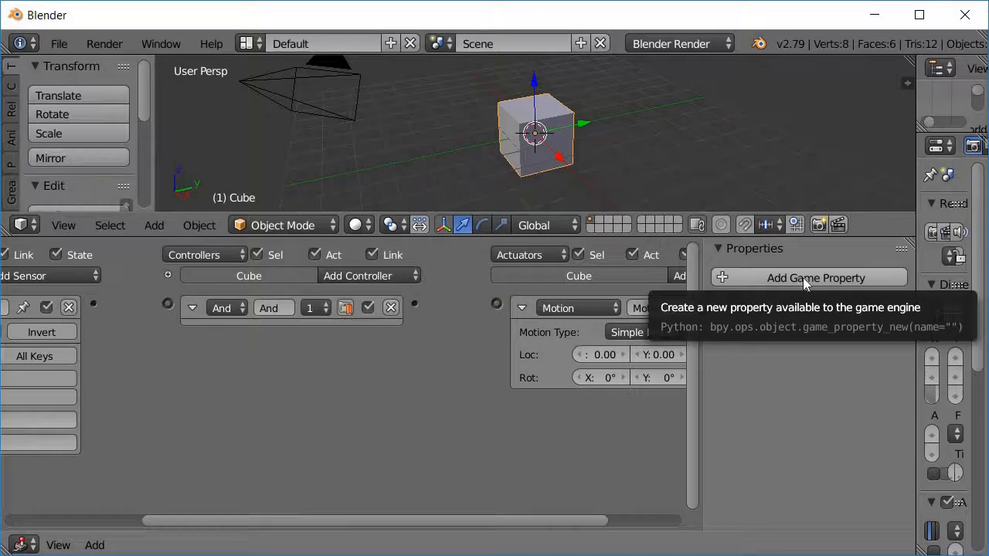
- Add a Float game property named "prop" to the cube
click(810, 278)
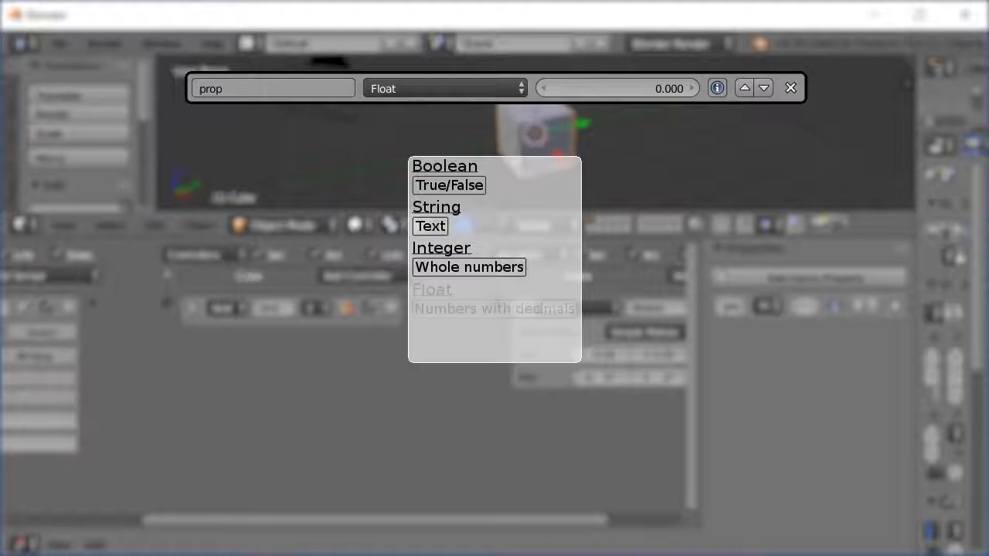
mouse_move(493, 309)
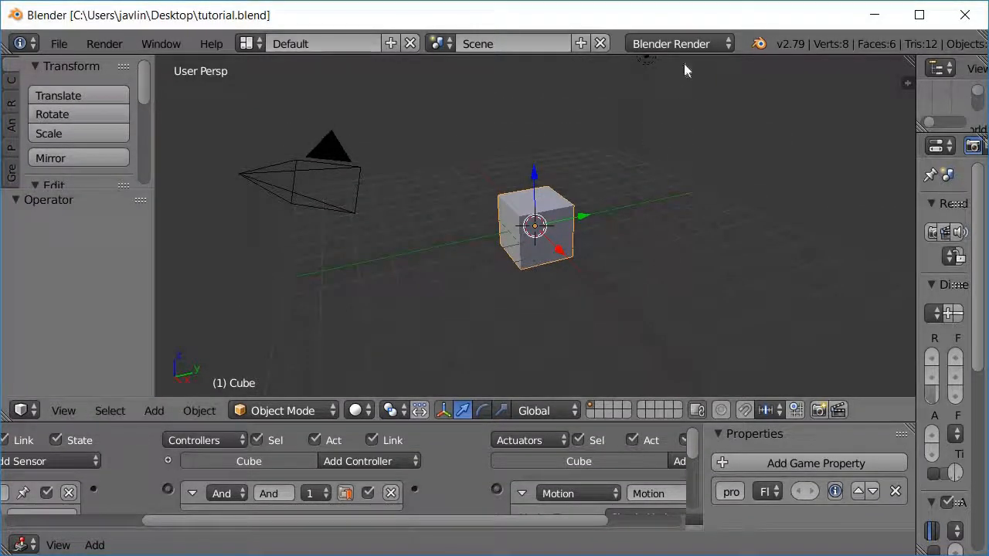
- Switch the engine to Blender Game, raise the cube on Z and add a scaled-up ground plane
click(679, 43)
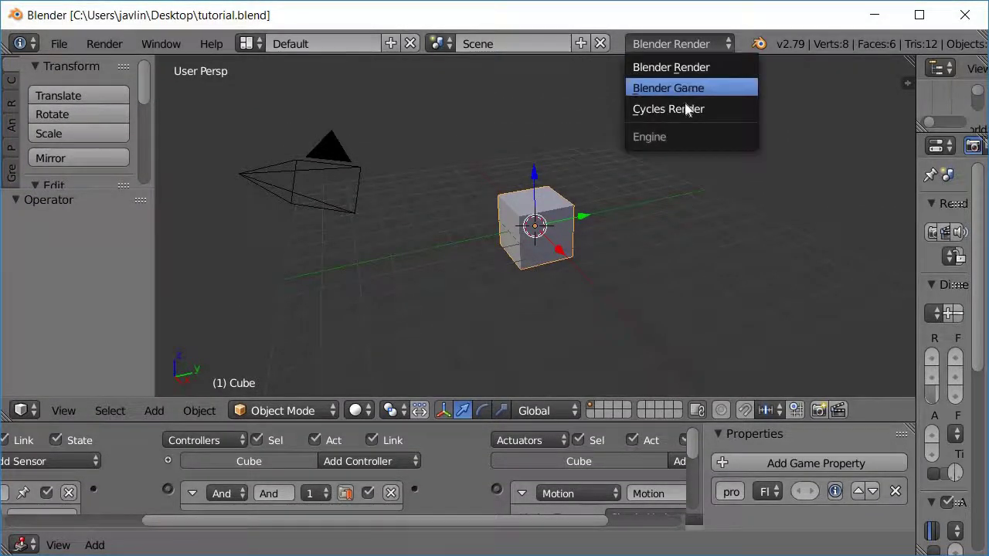
click(668, 87)
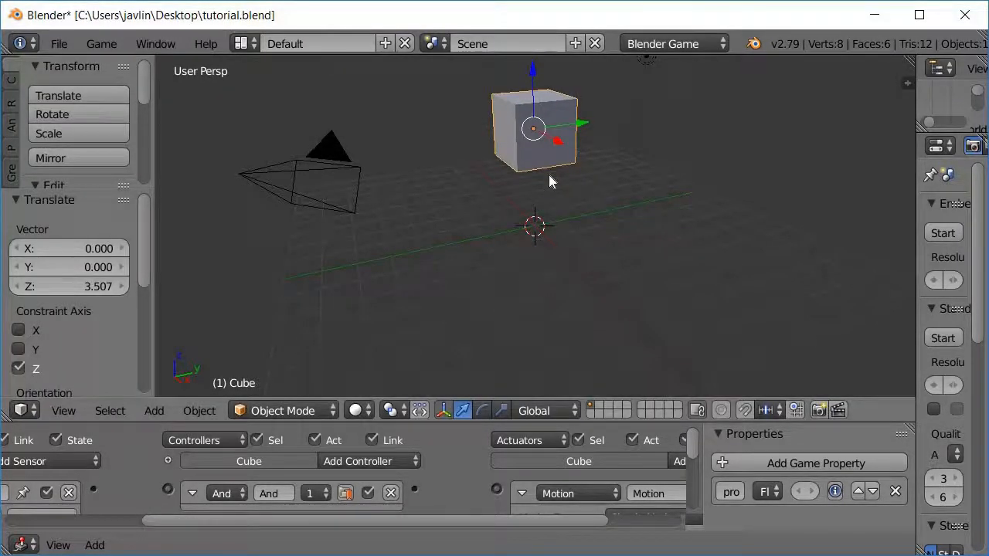
click(155, 412)
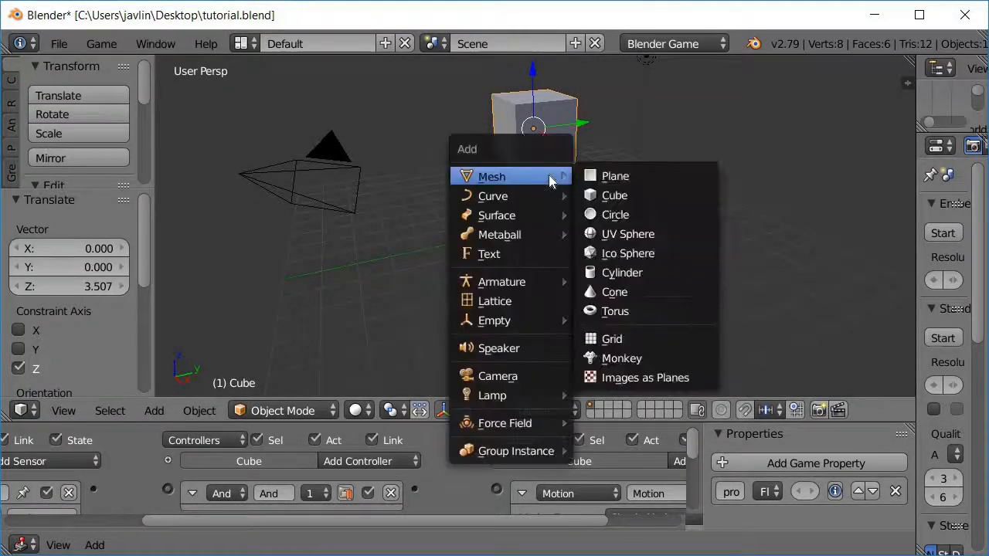
click(615, 176)
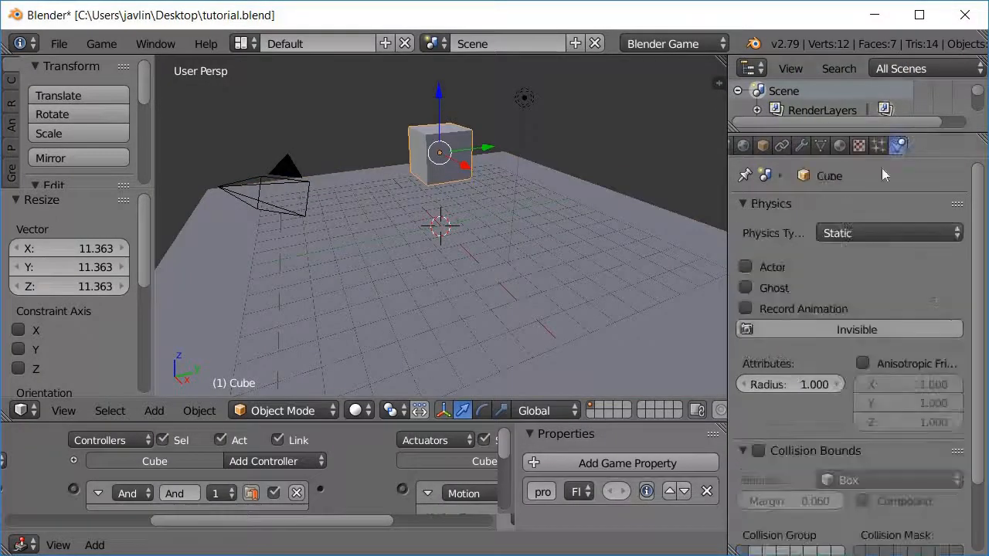
click(887, 232)
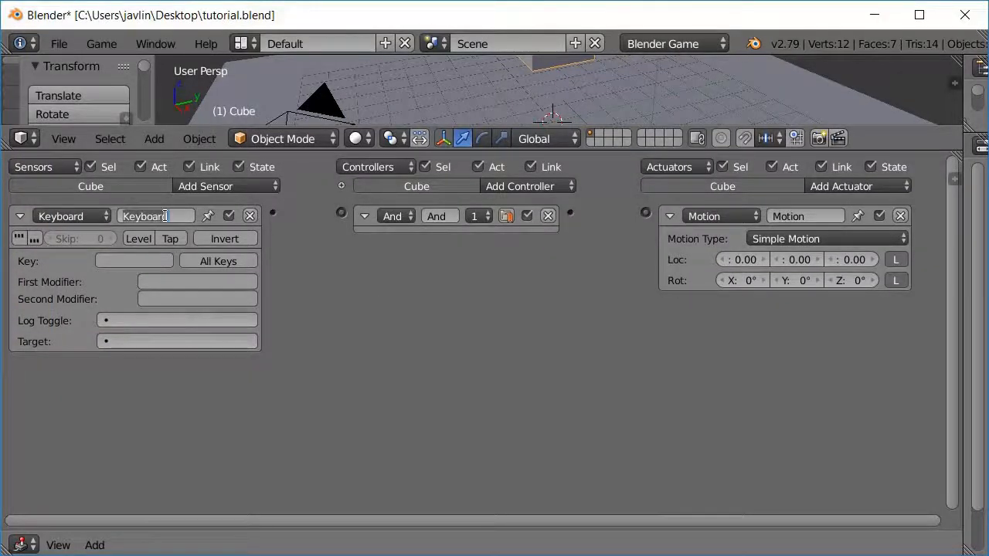
- Set the sensor key to W, wire it through And to a Motion actuator named "move forward" with Loc X 0.08
text(w)
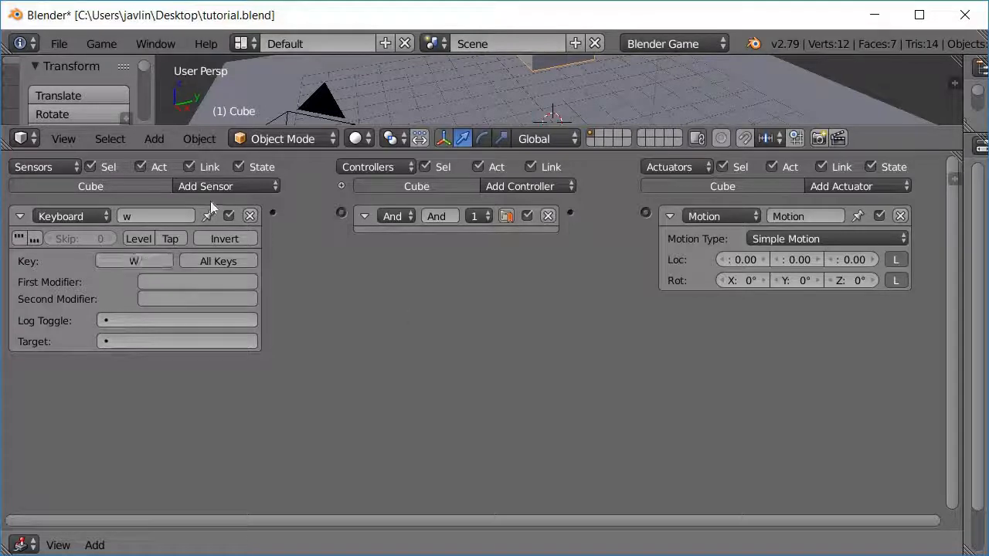
drag(272, 213, 340, 213)
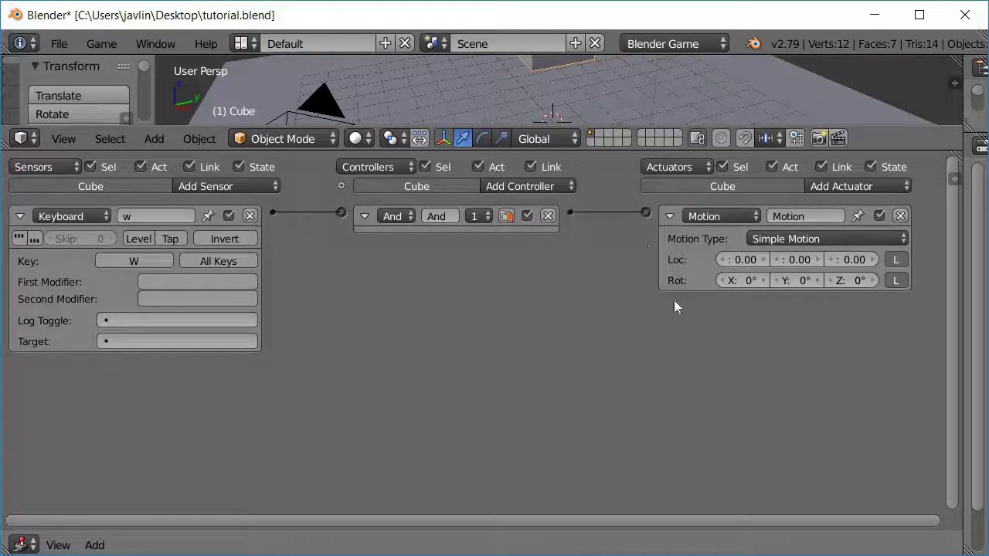
mouse_move(689, 290)
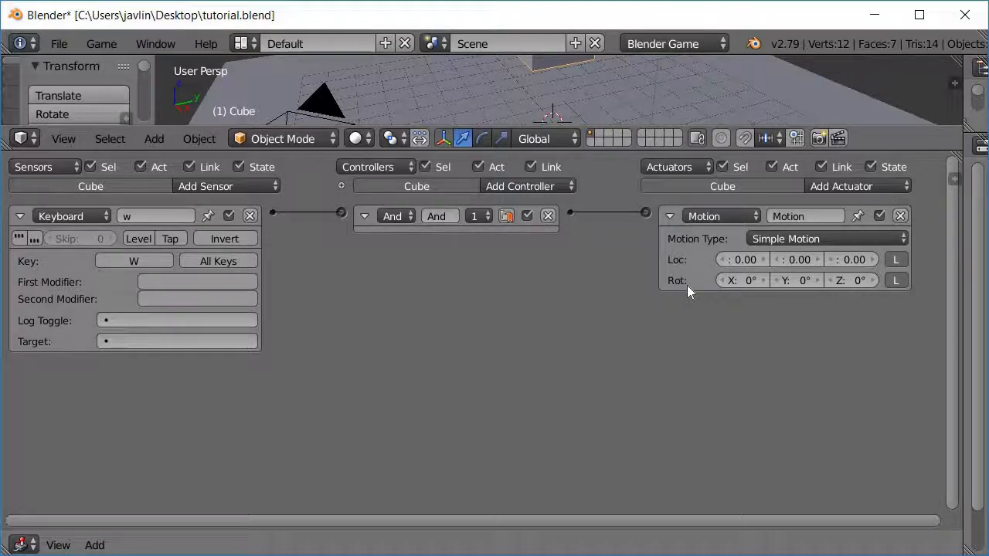
mouse_move(682, 290)
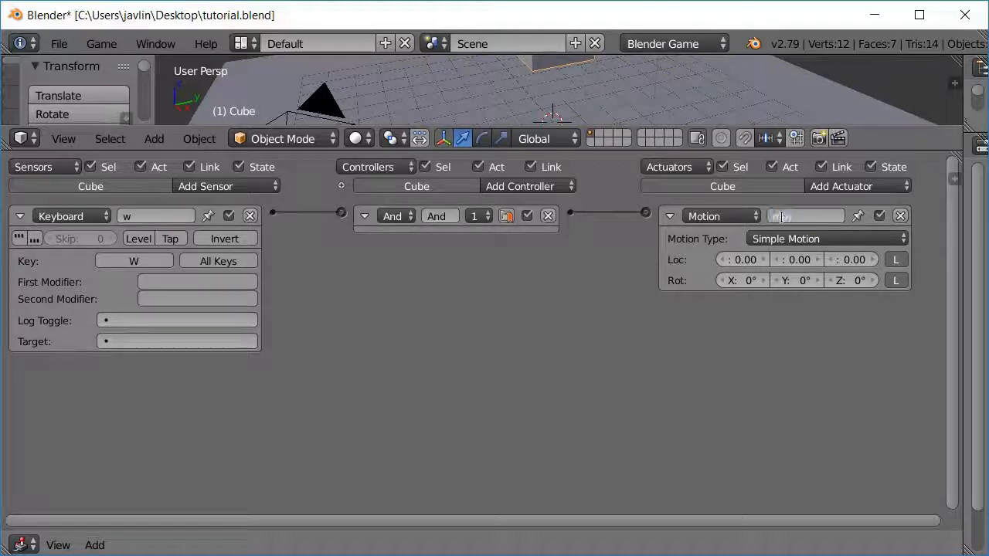
text(move forward)
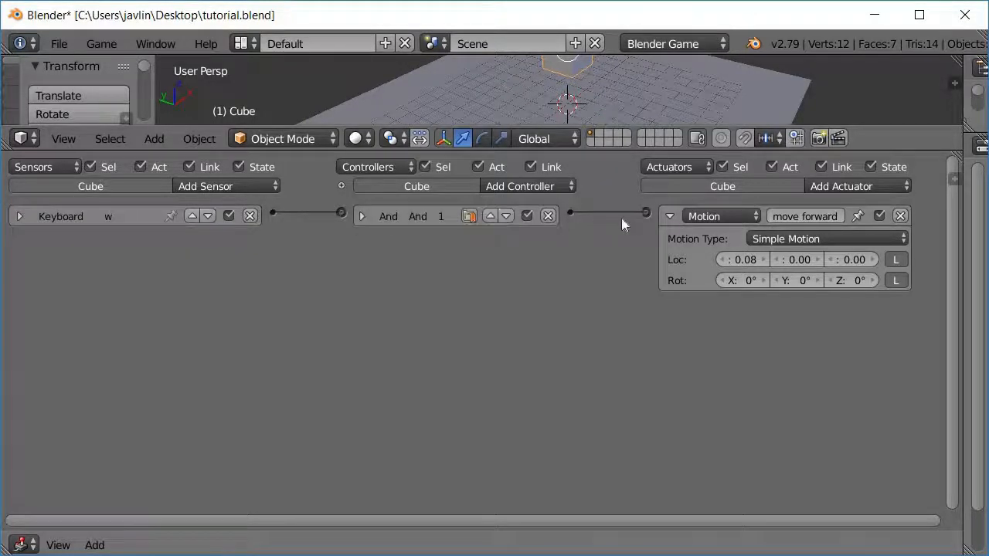
- Add more Keyboard sensors and a Motion actuator to the cube for additional keys
click(669, 216)
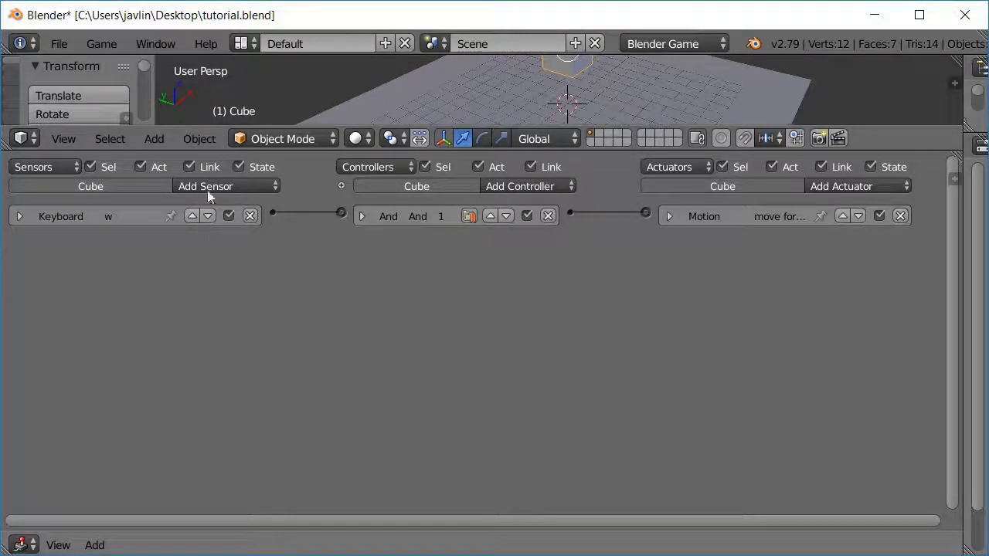
click(224, 186)
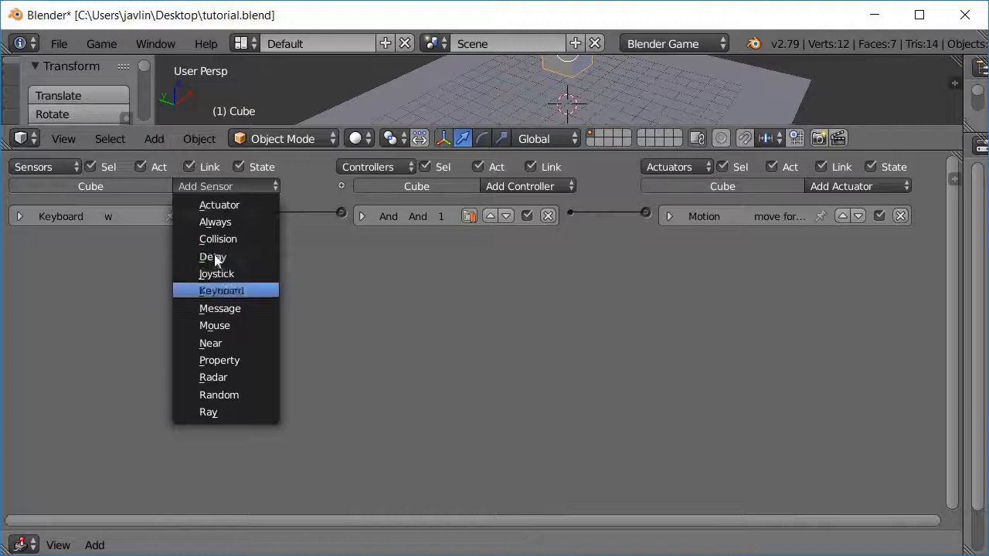
click(221, 290)
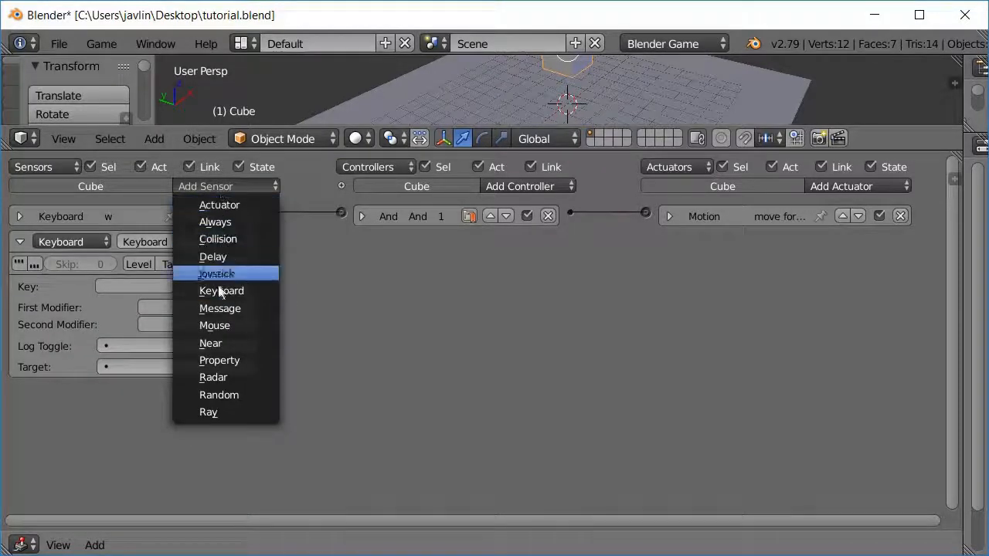
click(223, 290)
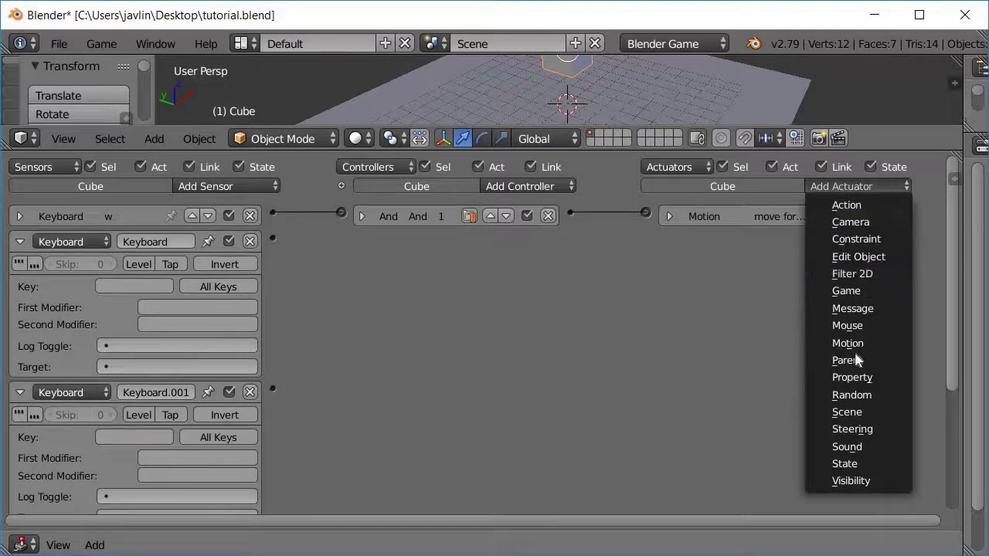
mouse_move(847, 343)
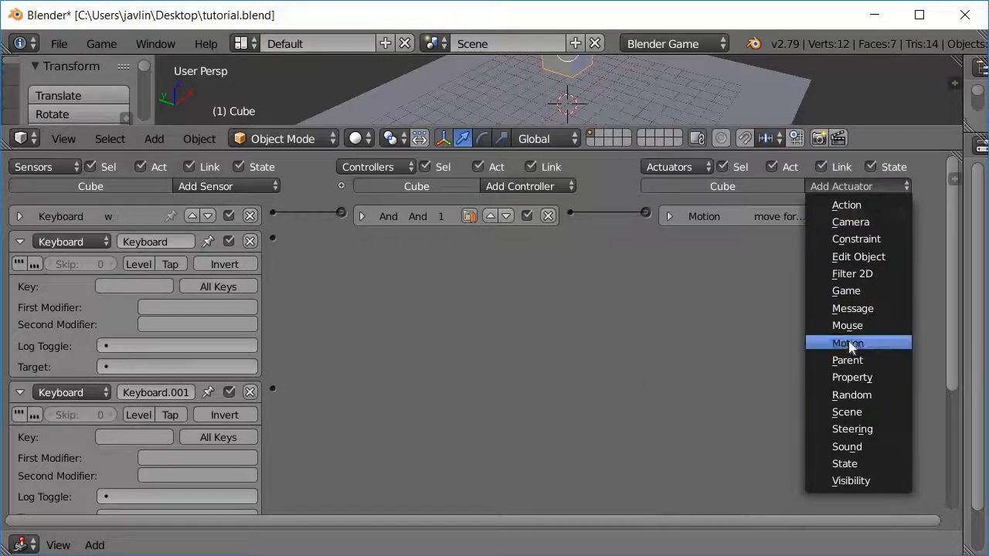
click(847, 344)
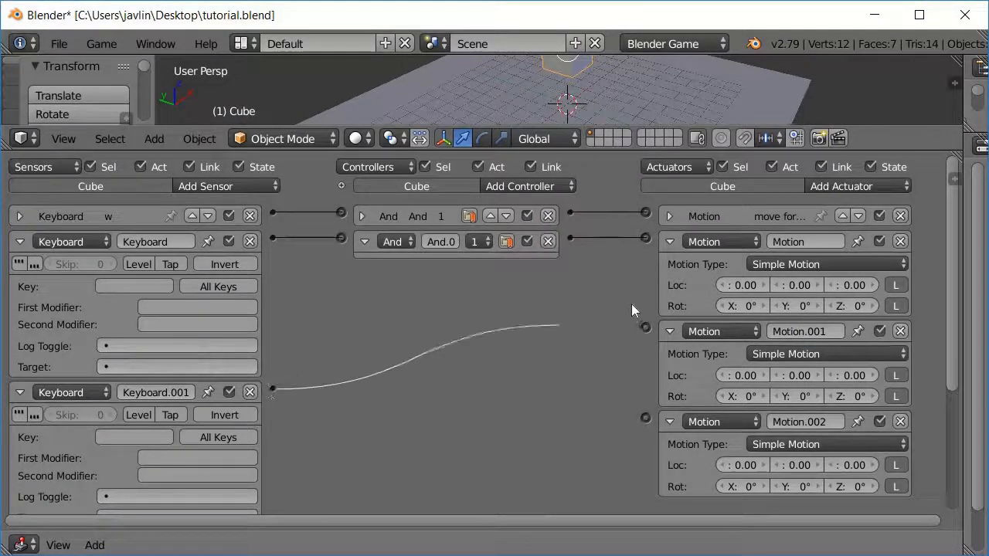
- Name the S-key actuator "move back" and set its location step
scroll(down, 3)
text(s)
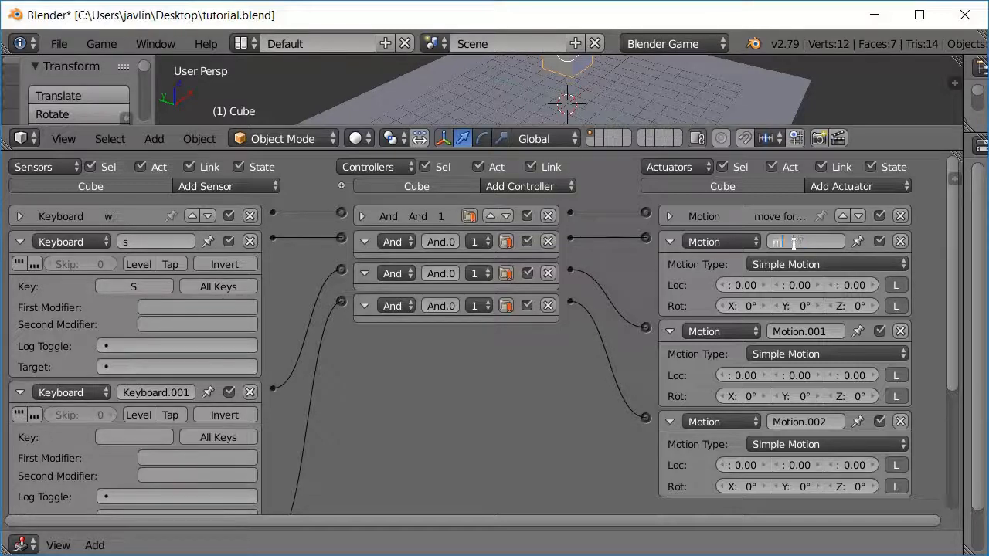
text(move bal)
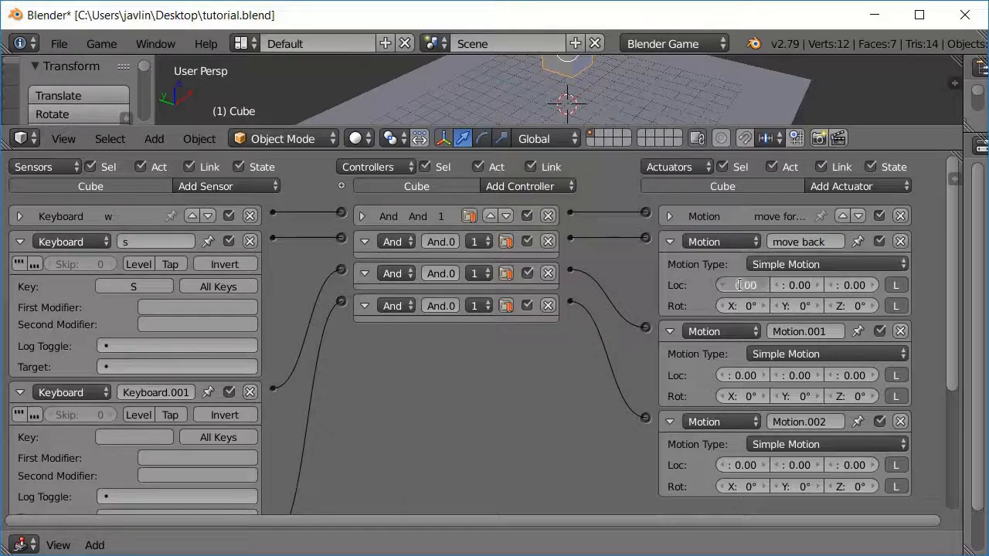
click(742, 285)
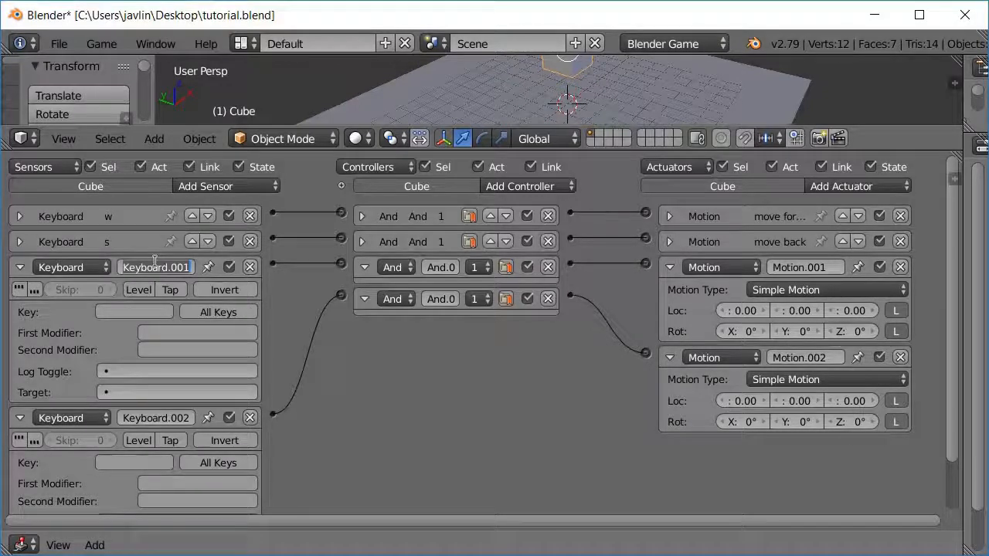
- Set the A sensor's actuator rotation to 1.5 and name the D actuator "turn right" with its Rot value
text(a)
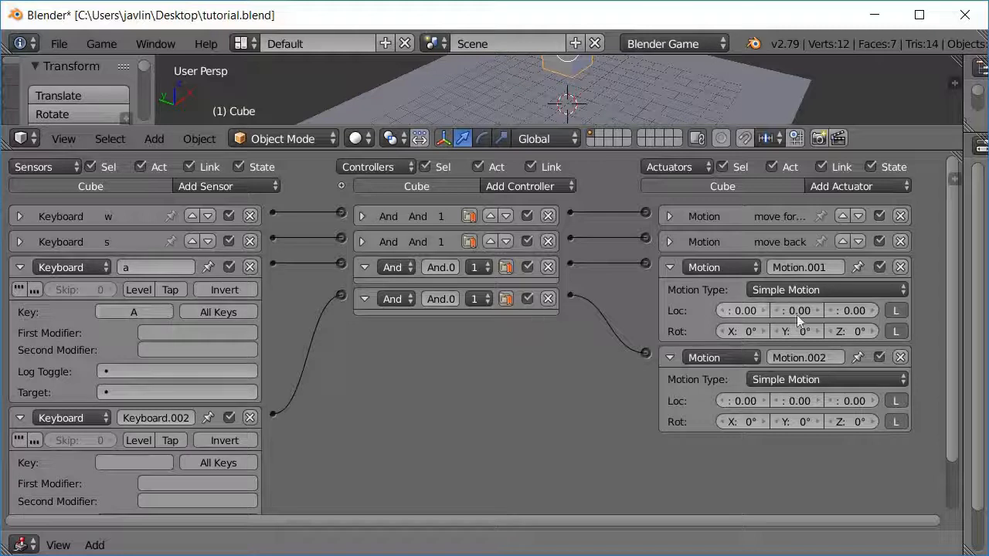
click(807, 266)
text(turn left)
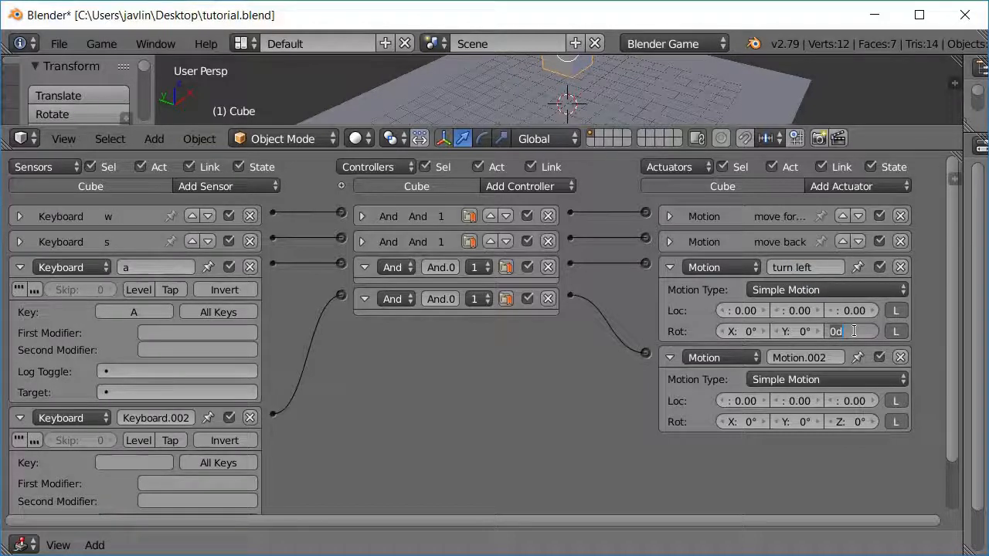
text(1.5)
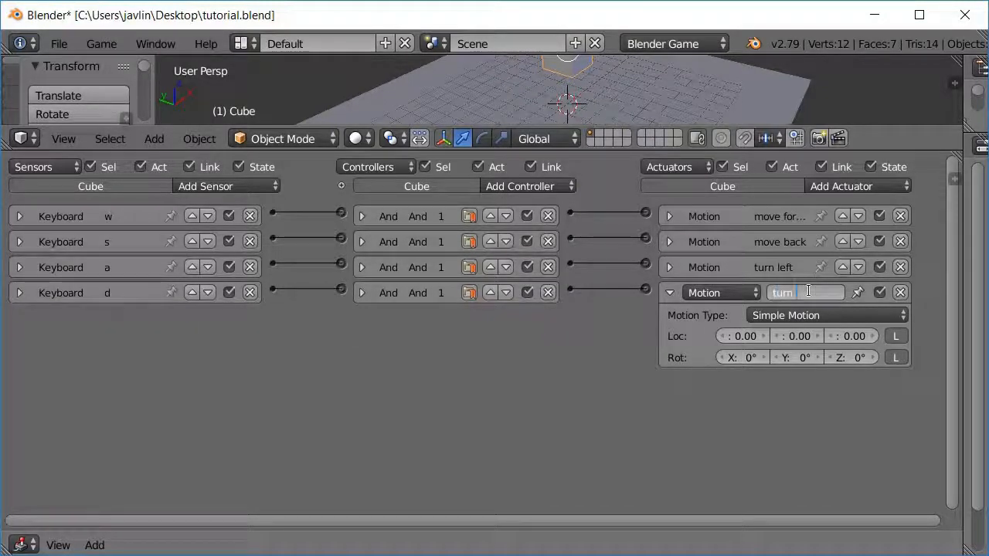
text(turn right)
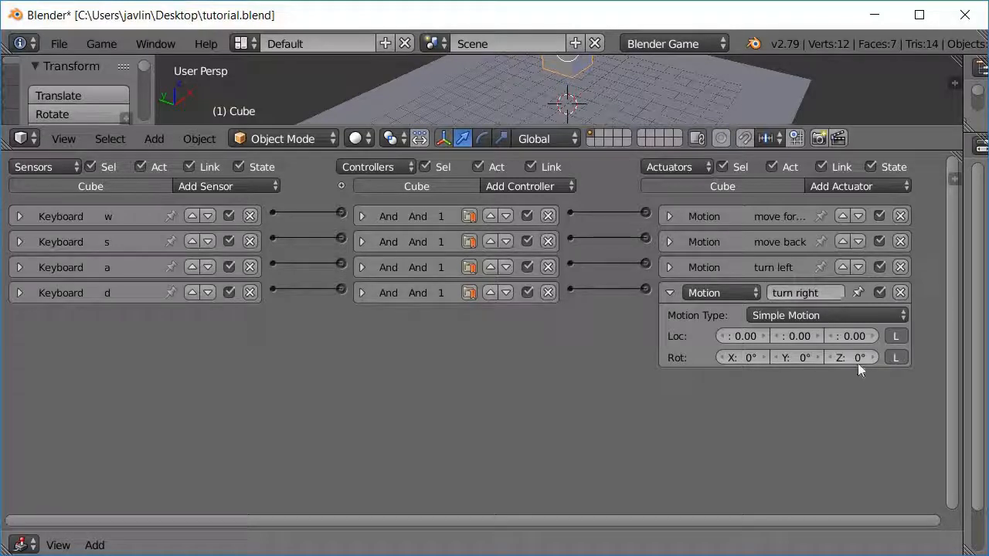
click(850, 358)
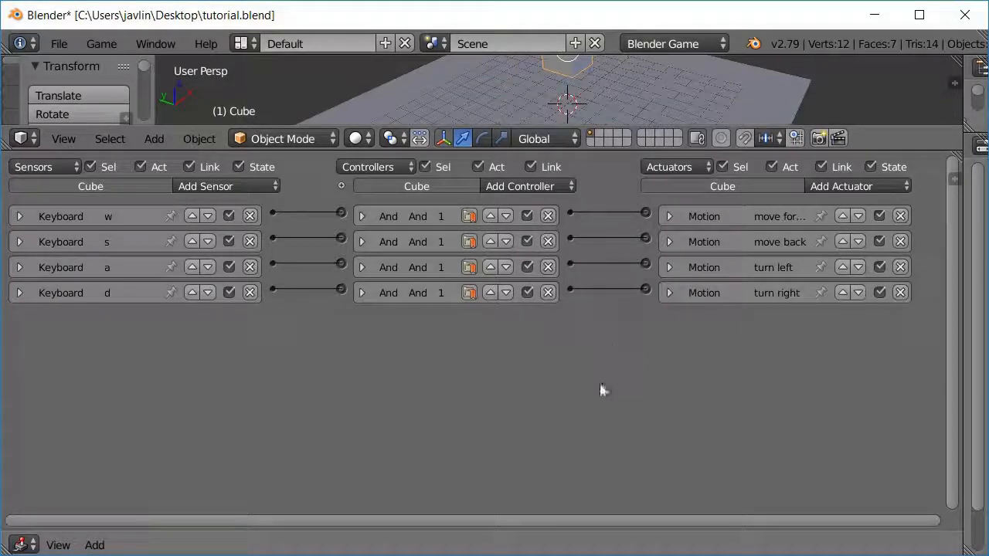
mouse_move(595, 375)
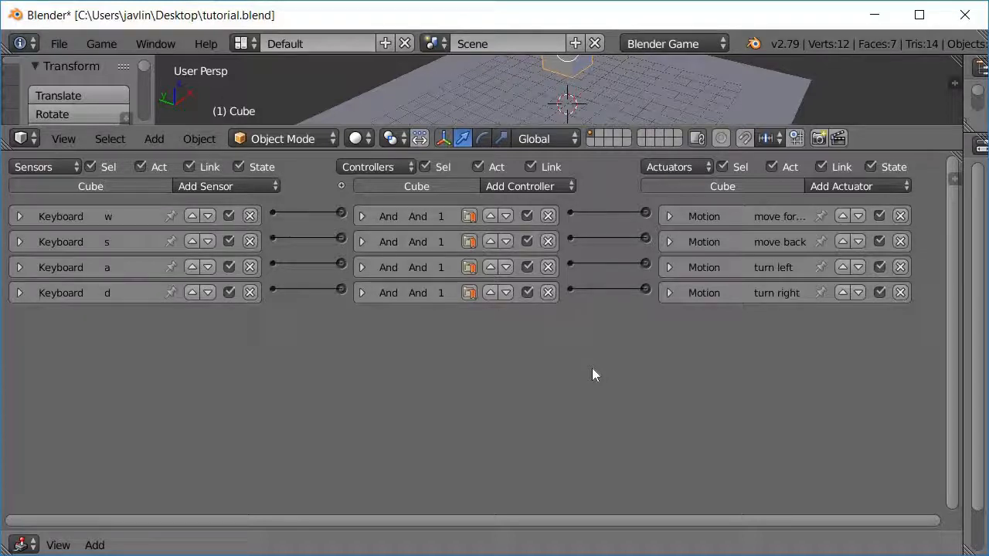
mouse_move(323, 323)
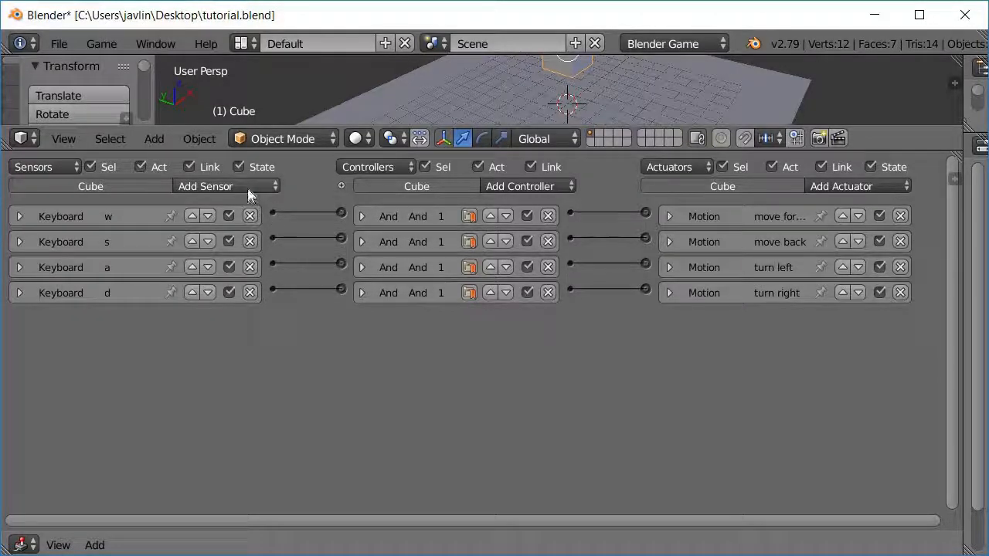
- Add Keyboard sensors for the arrow keys and assign Up arrow to the first
click(204, 185)
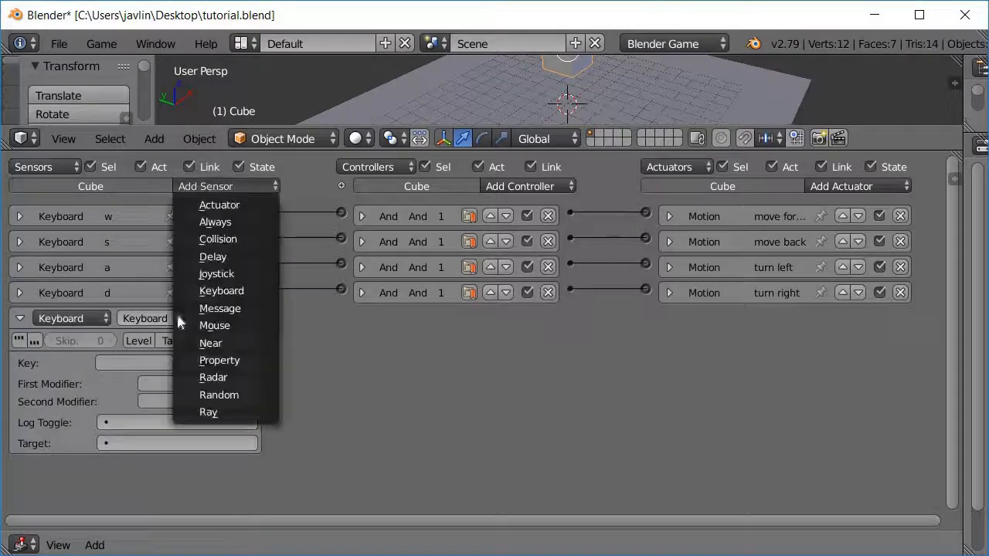
click(221, 291)
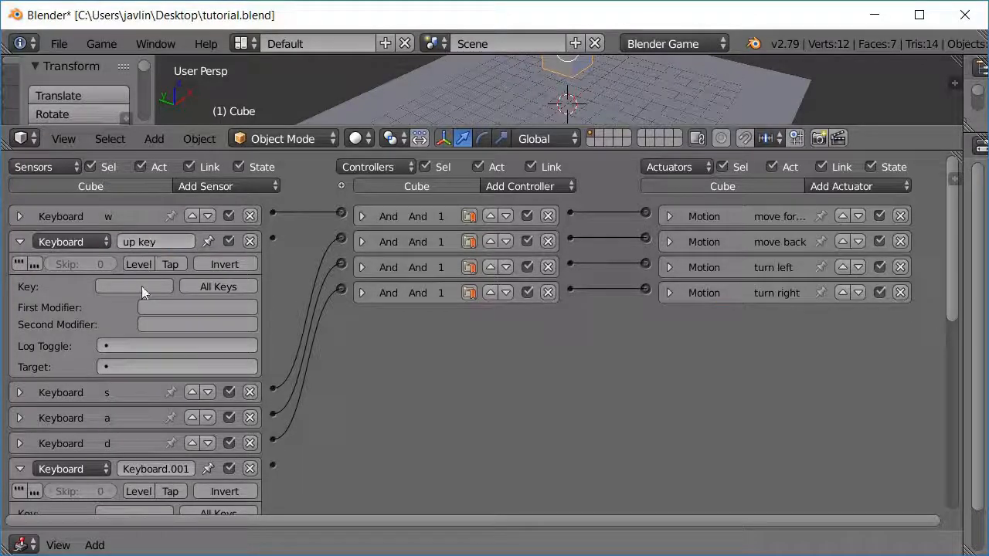
click(133, 286)
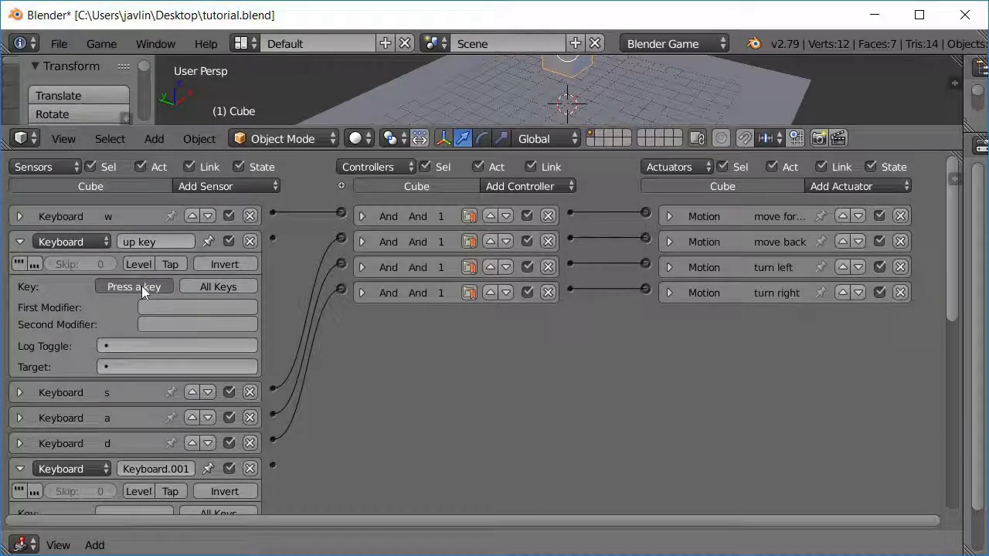
key(Up)
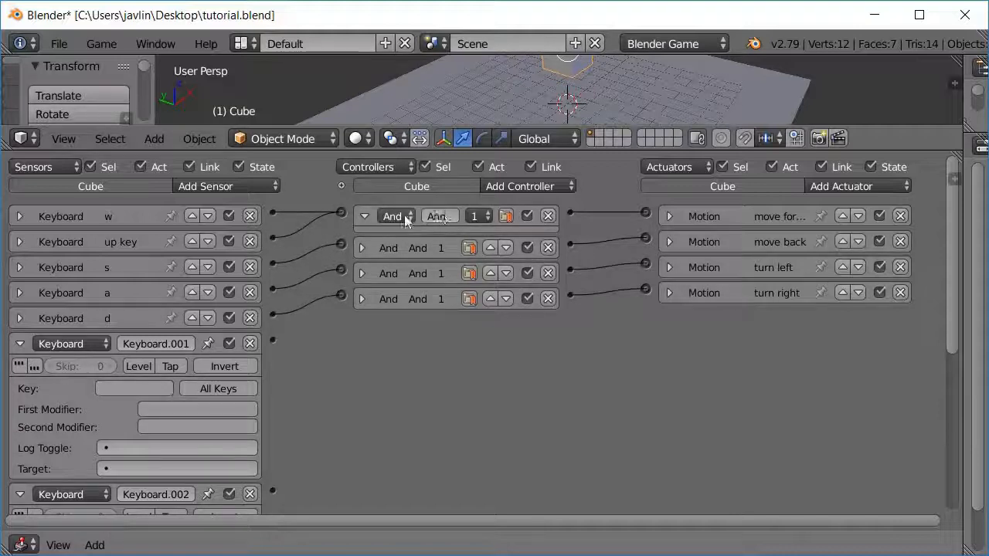
- Change the controllers from And to Or and start assigning the Right arrow sensor
click(392, 217)
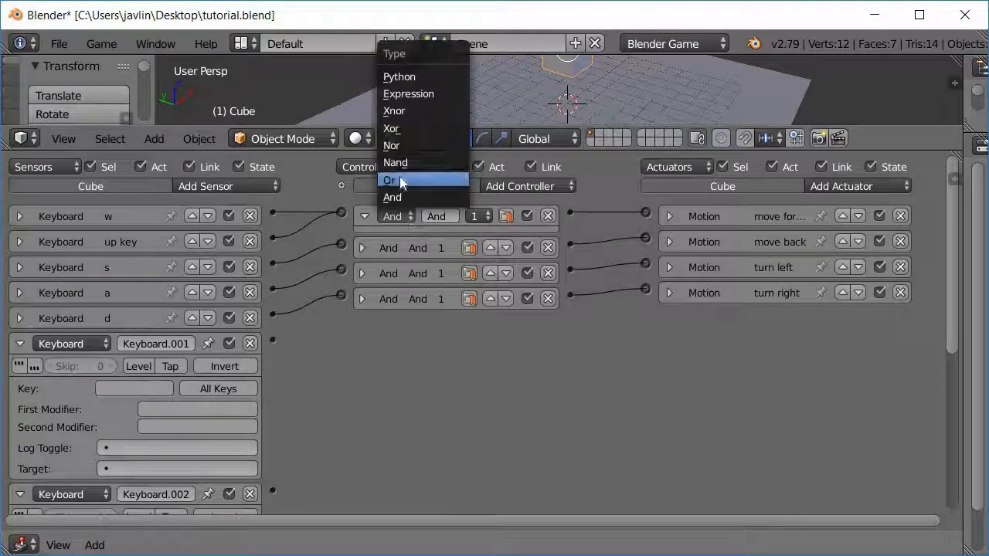
click(390, 179)
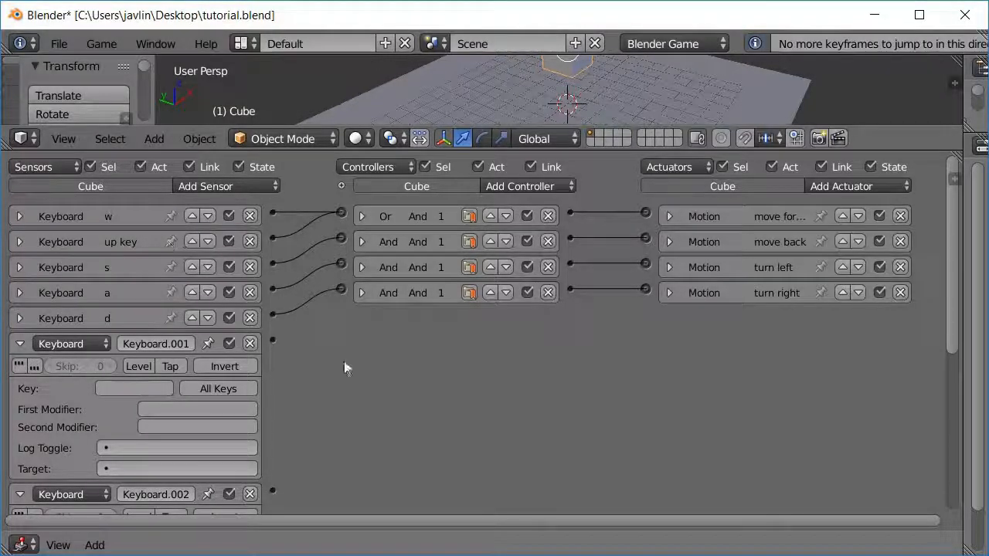
mouse_move(371, 289)
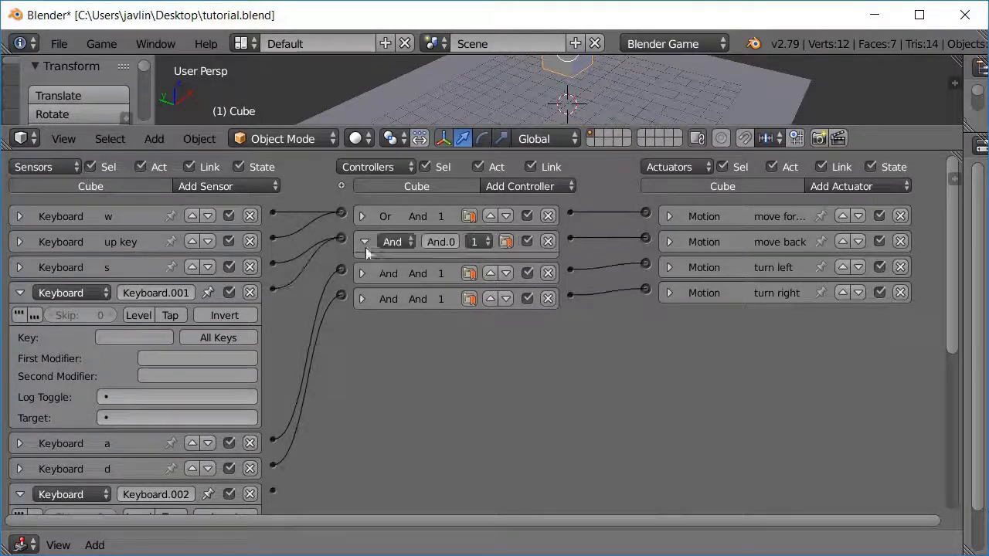
click(394, 241)
text(right key)
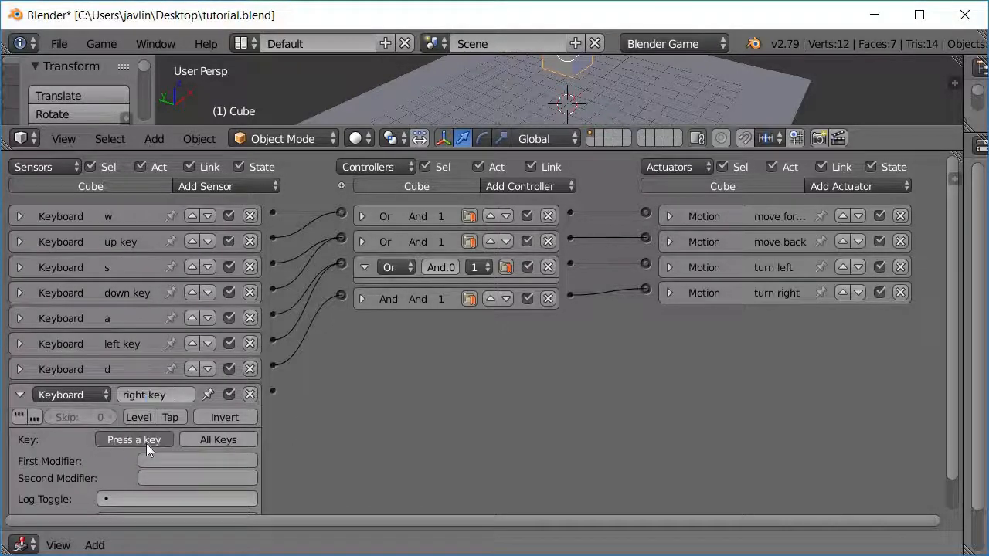
click(19, 394)
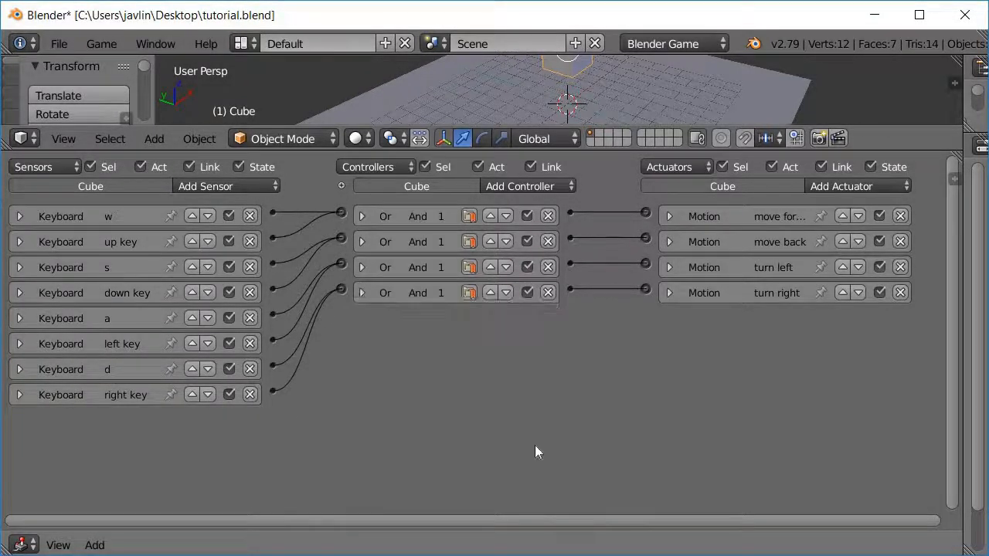
mouse_move(504, 278)
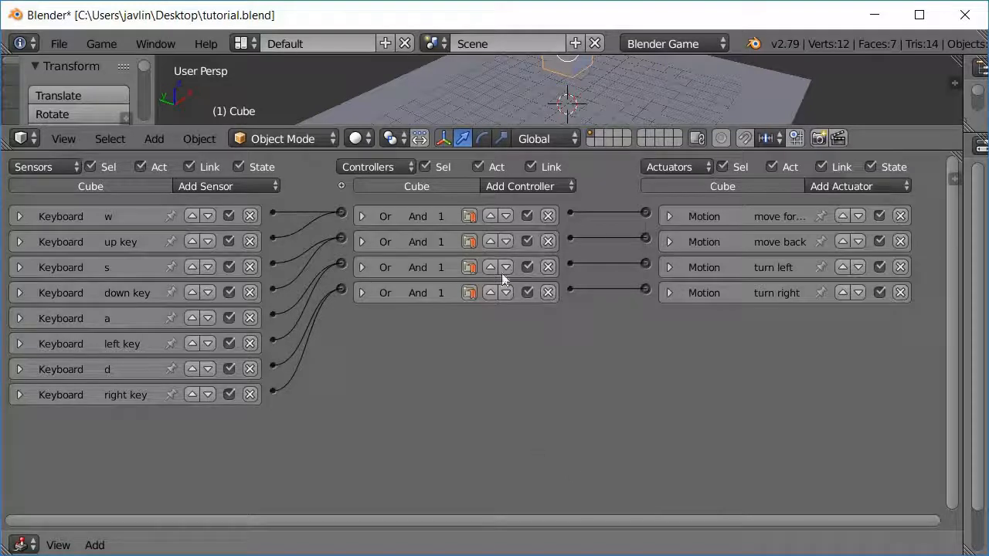
mouse_move(343, 460)
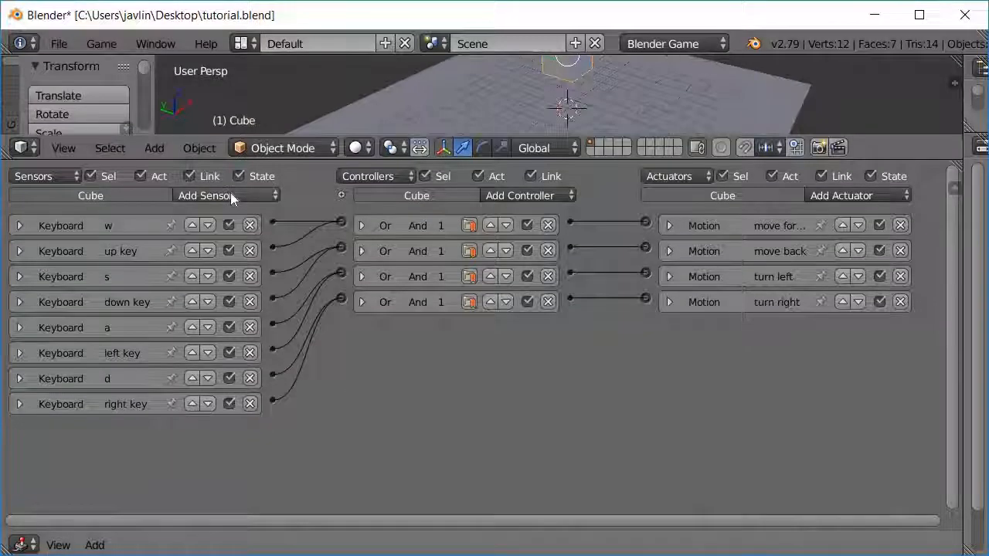
- Add a Keyboard sensor on Spacebar named 'spacebar' and a Motion actuator set to Character Motion with Jump
click(204, 195)
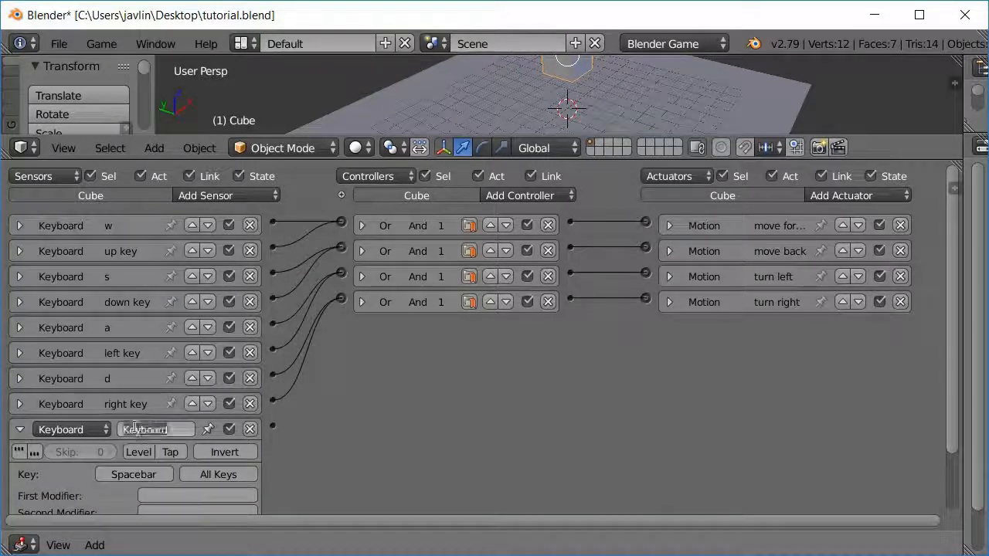
text(spacebar)
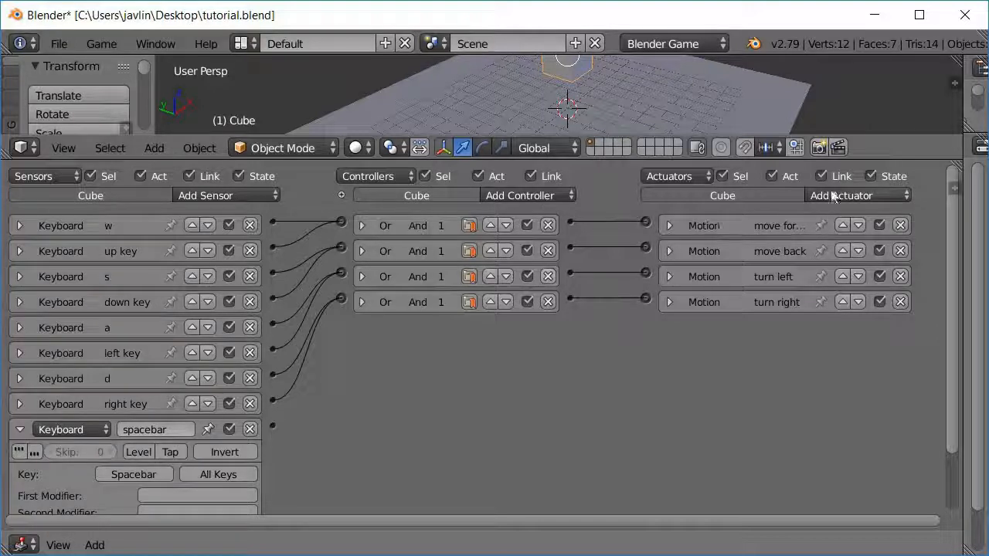
click(840, 195)
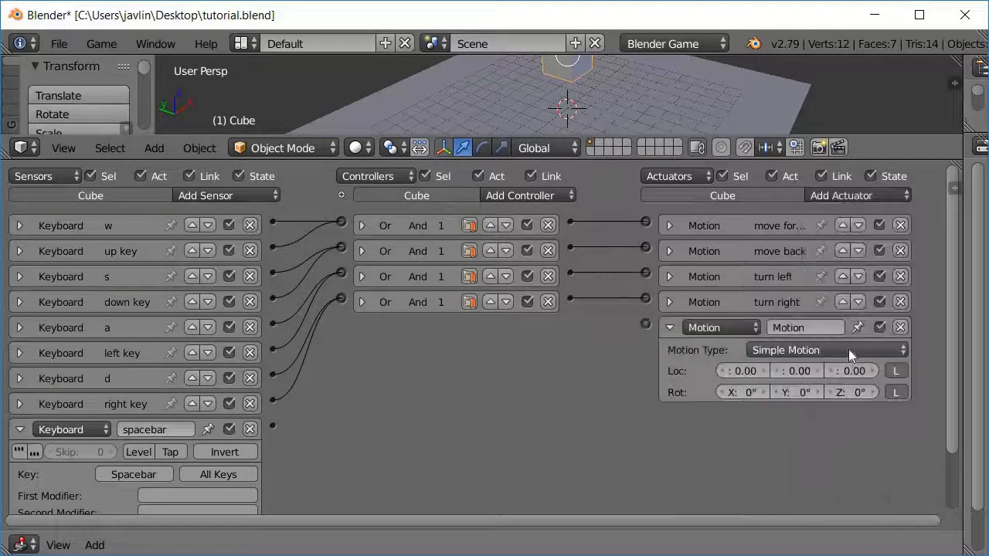
click(826, 349)
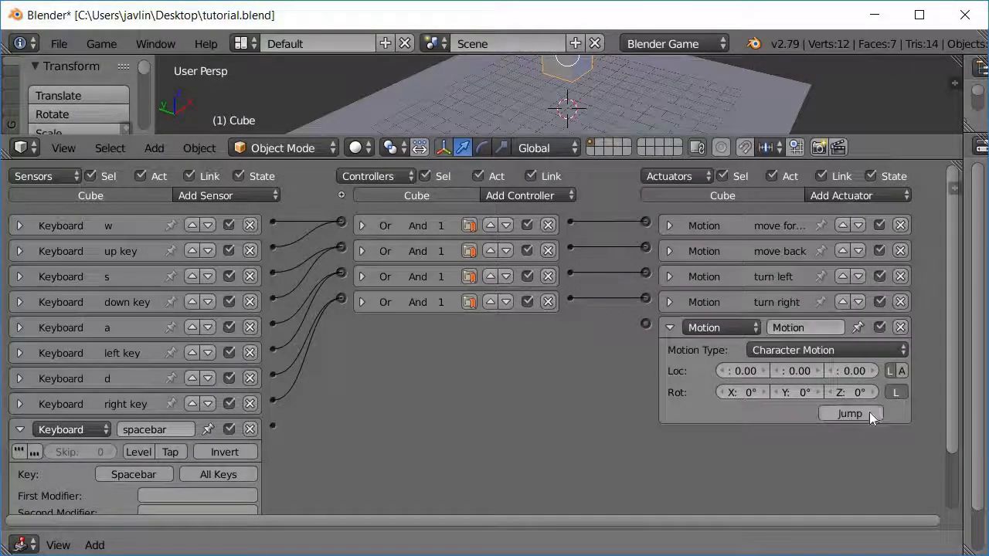